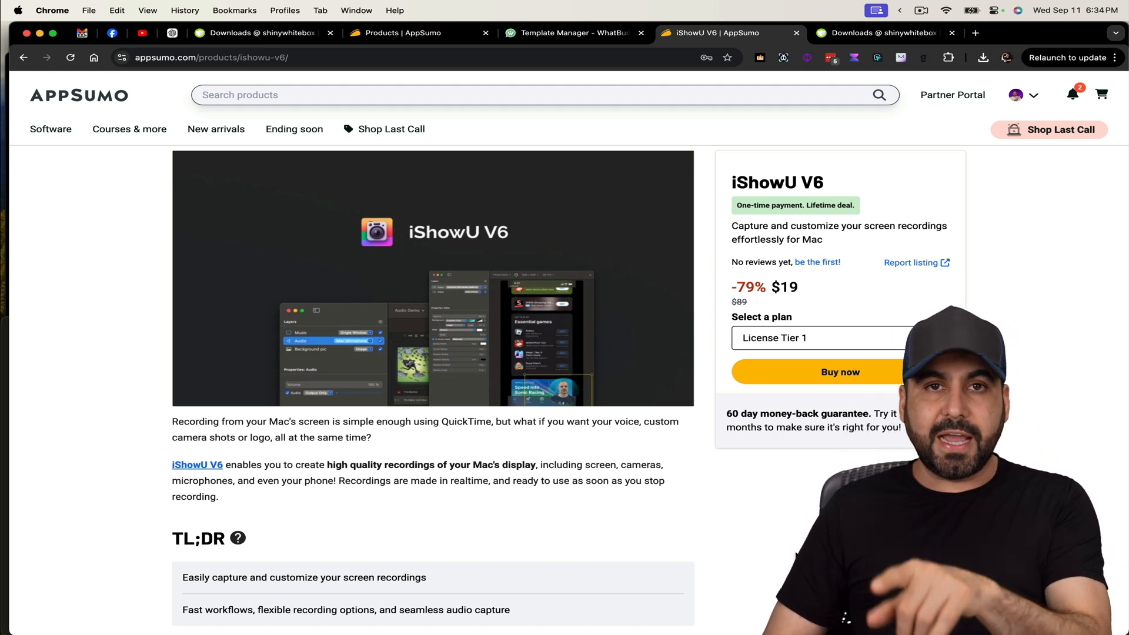
- Scroll the AppSumo page down to the Plans & features cards for License Tiers 1, 2 and 3
left_click_drag(725, 413, 850, 413)
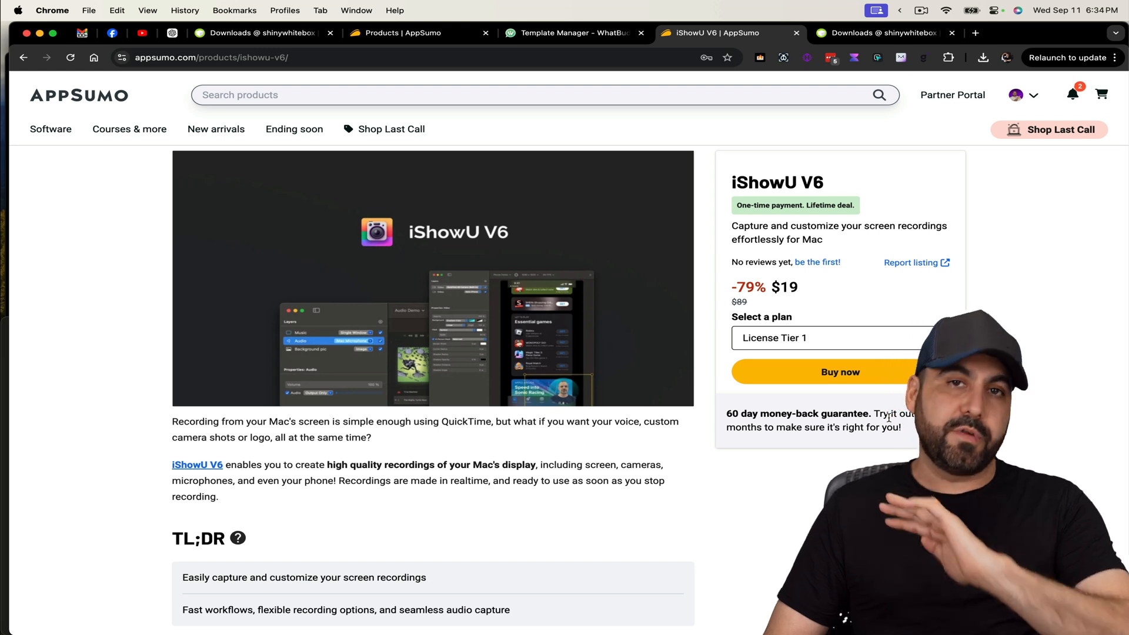
scroll("down", 3)
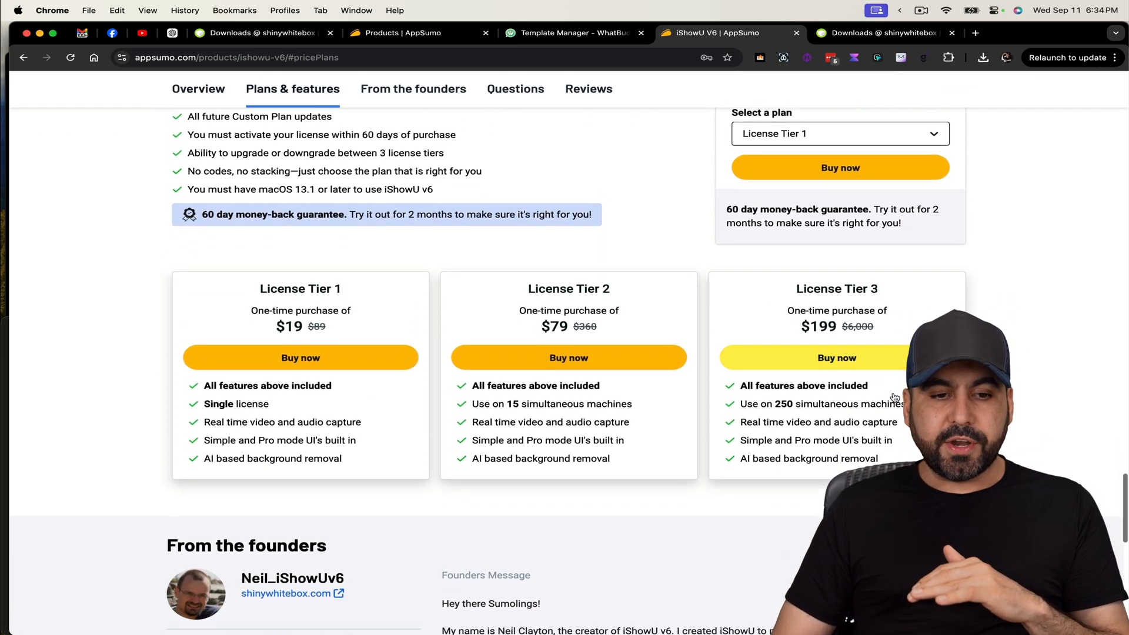
scroll("down", 3)
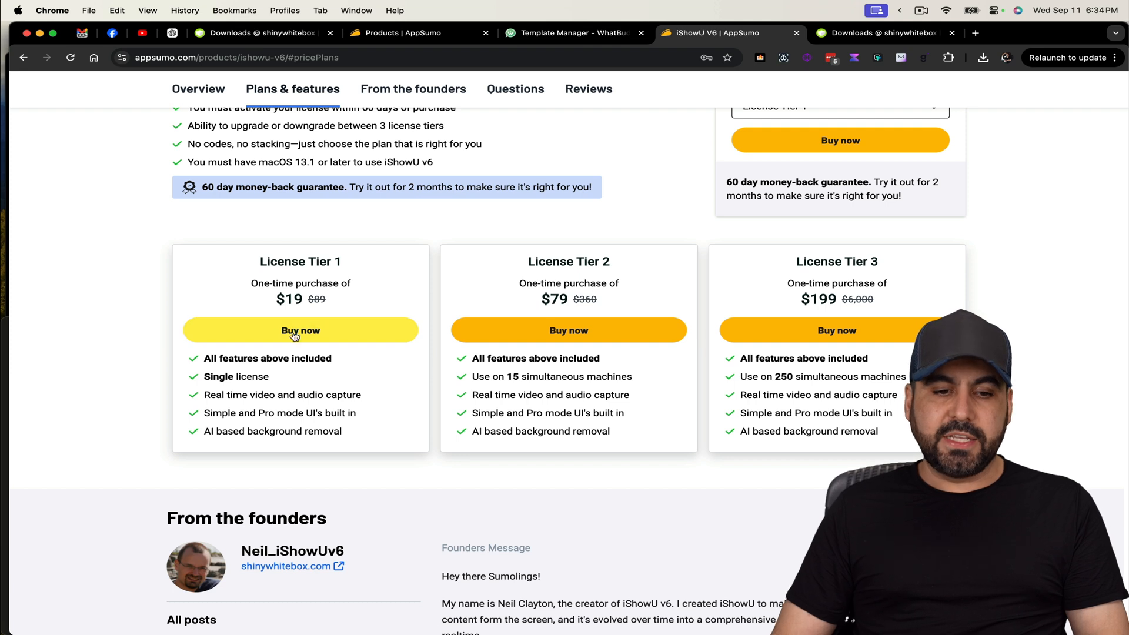
mouse_move(331, 379)
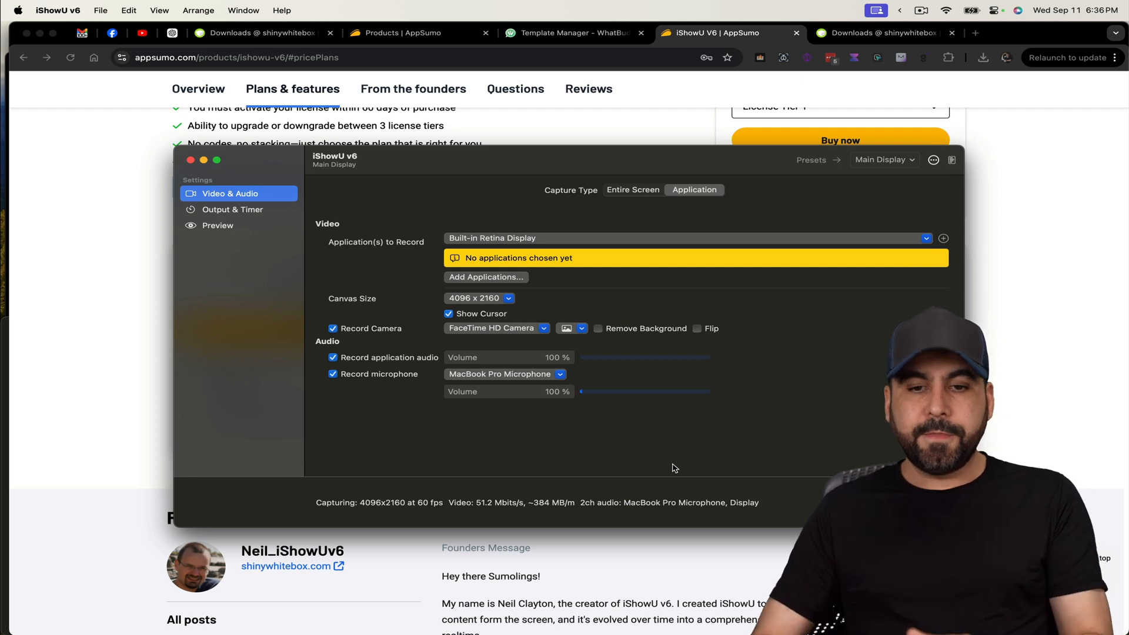
mouse_move(677, 269)
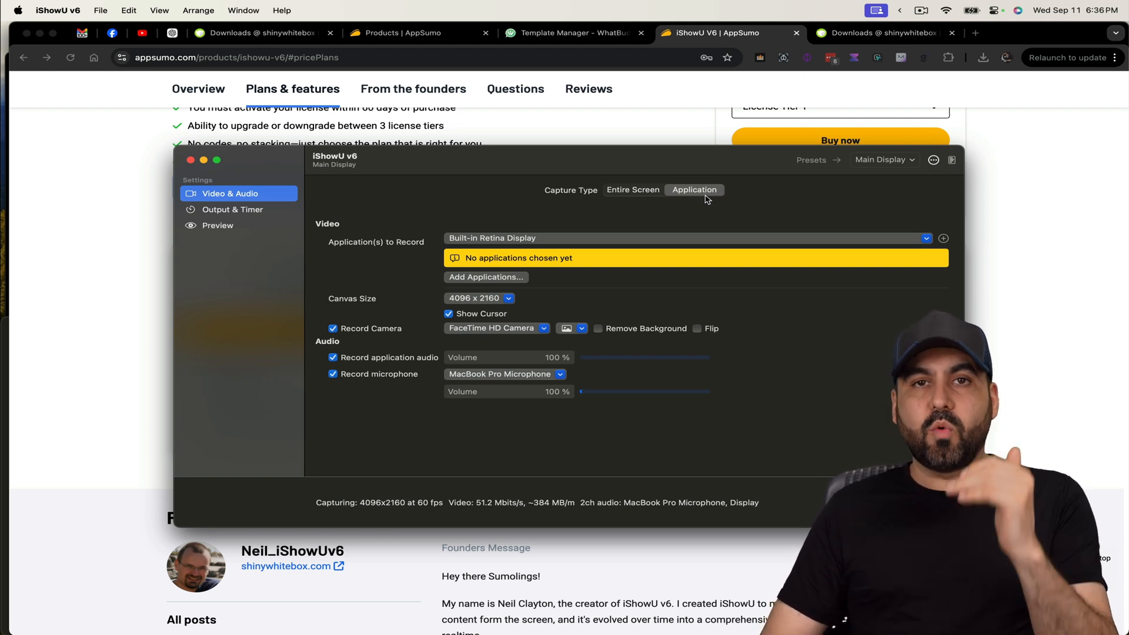
mouse_move(732, 304)
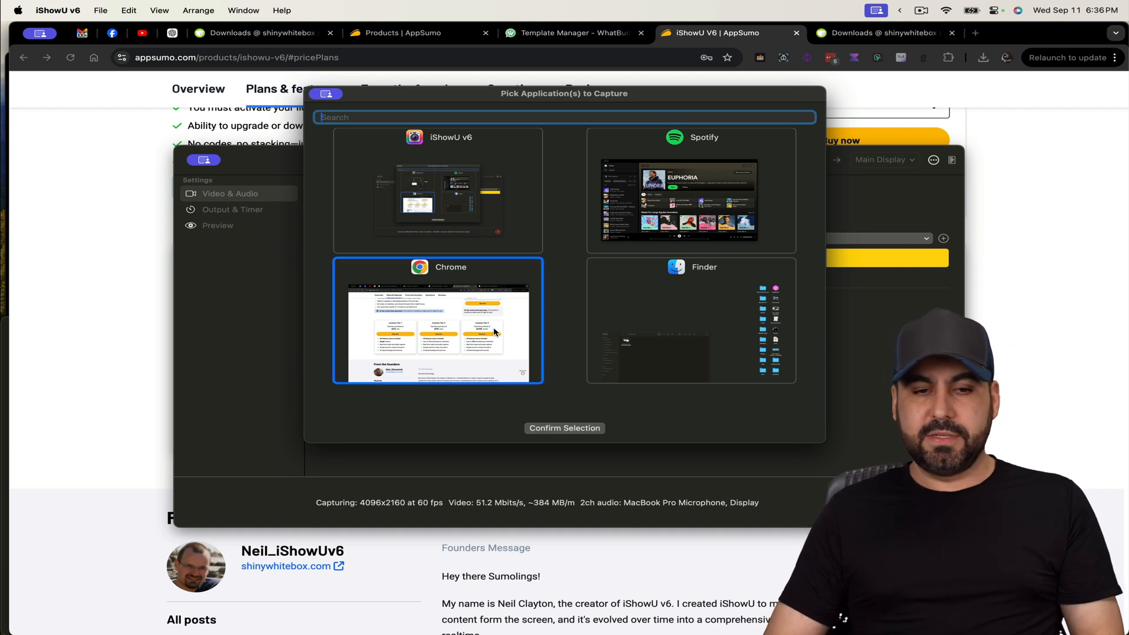
mouse_move(717, 338)
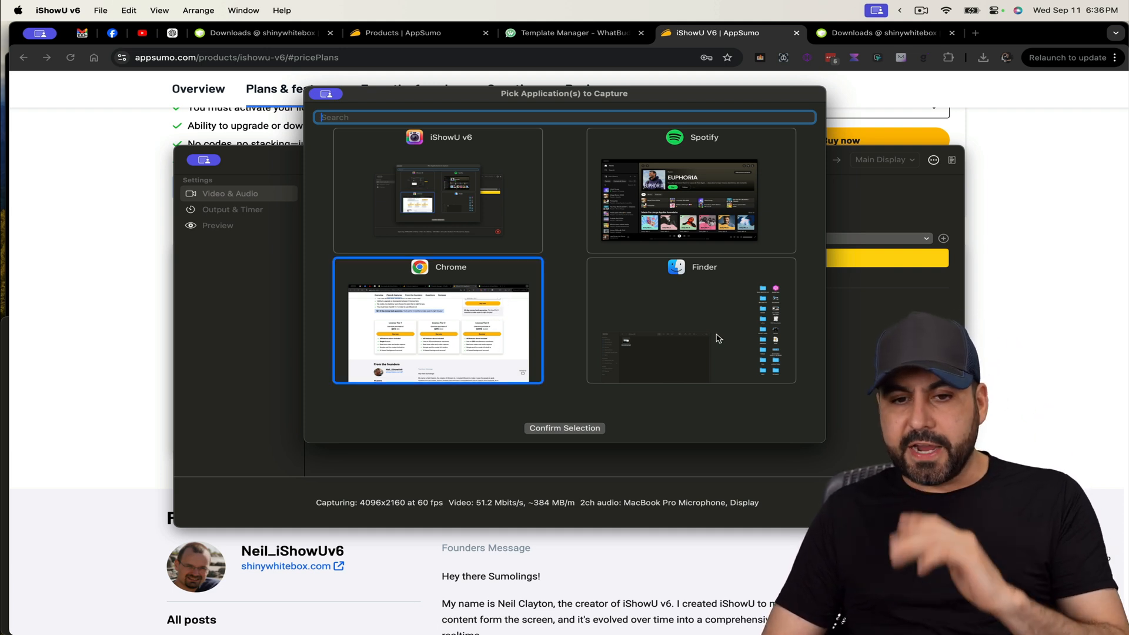
- Add Finder alongside Chrome in the applications-to-record picker
left_click(707, 338)
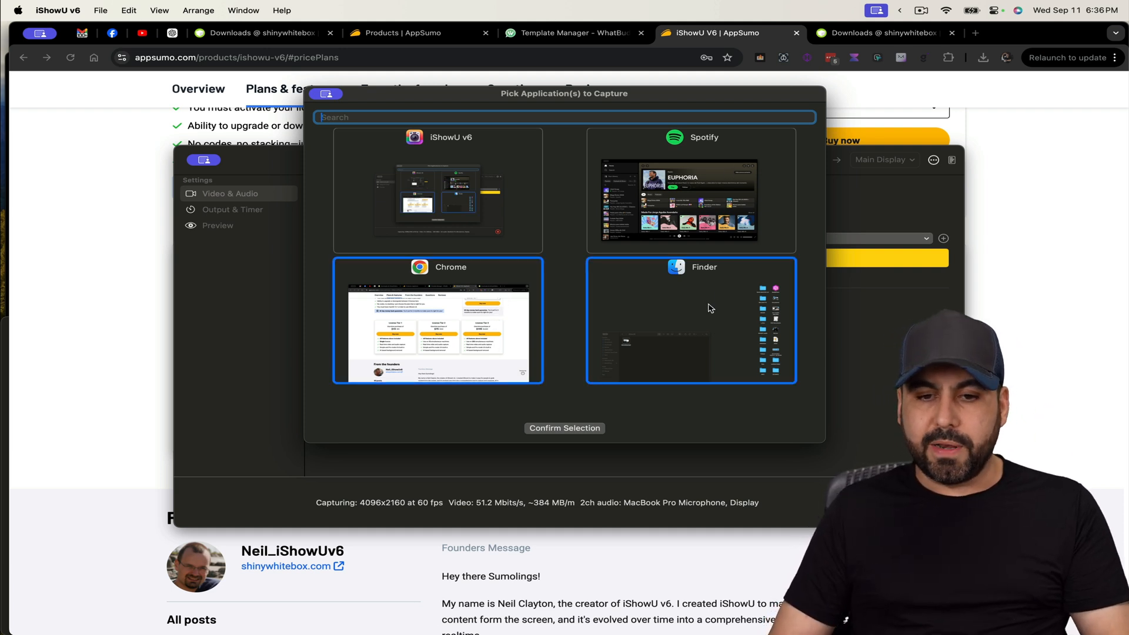
mouse_move(713, 338)
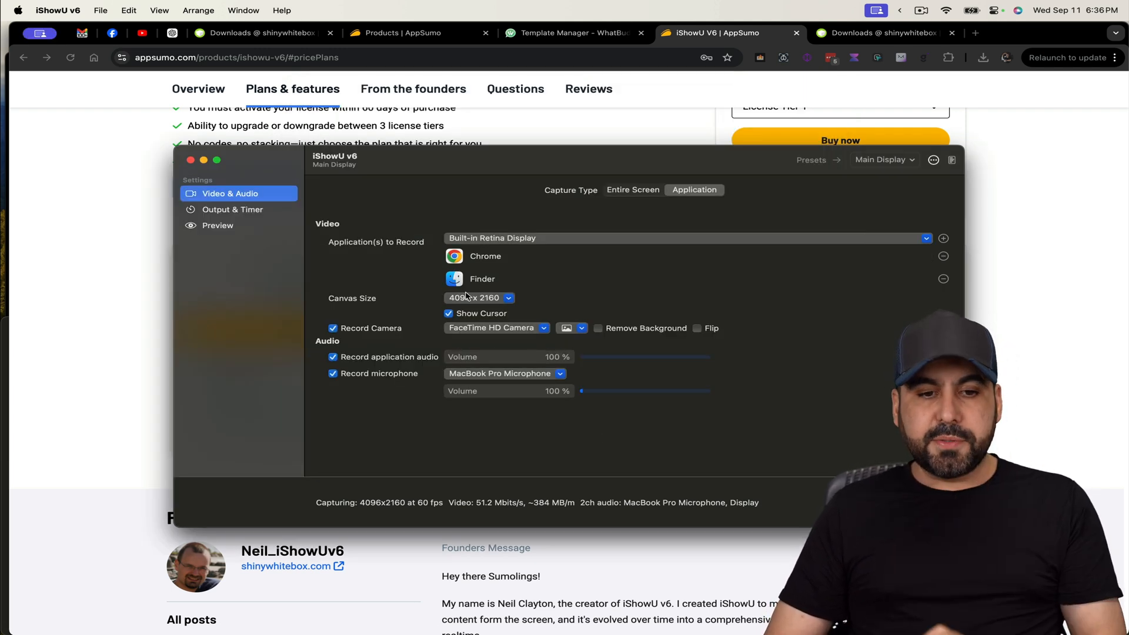
left_click(478, 297)
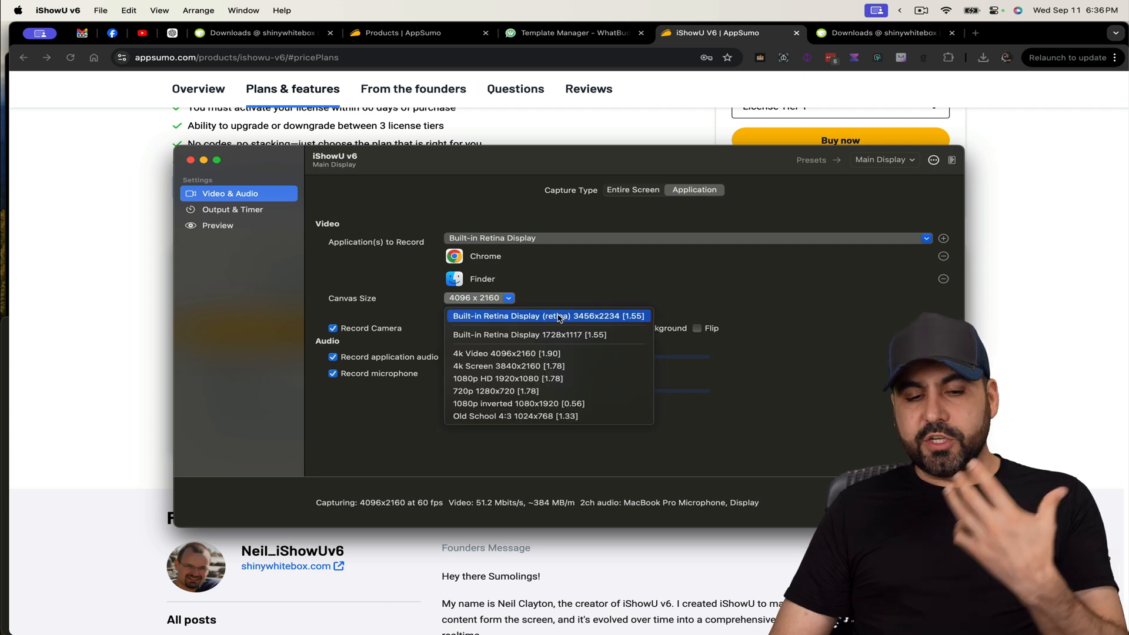
mouse_move(596, 353)
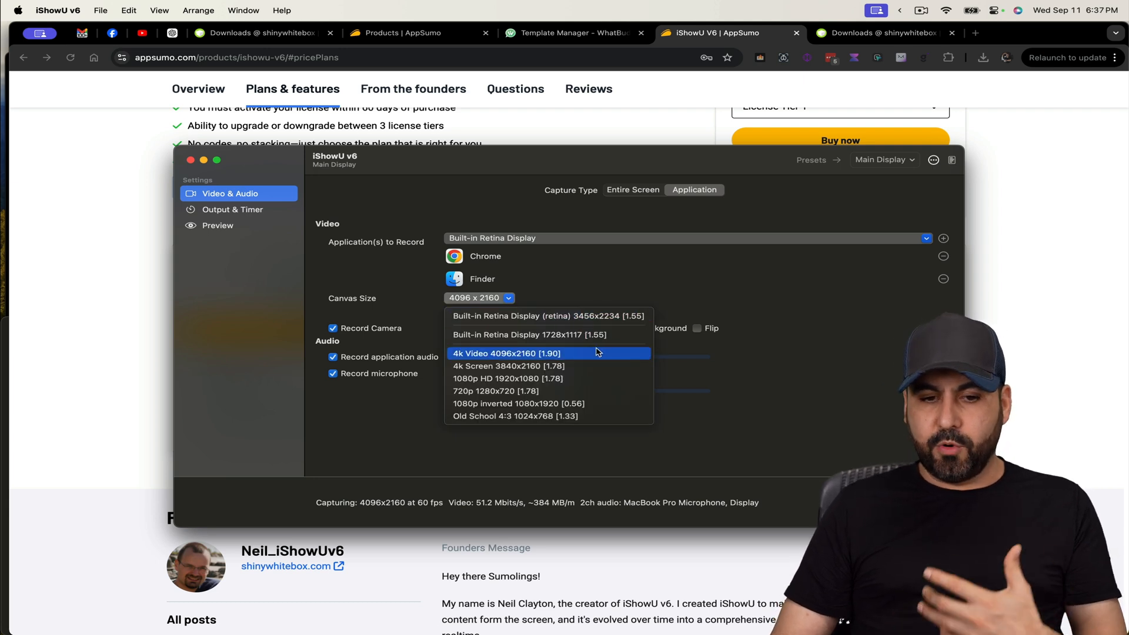
mouse_move(509, 353)
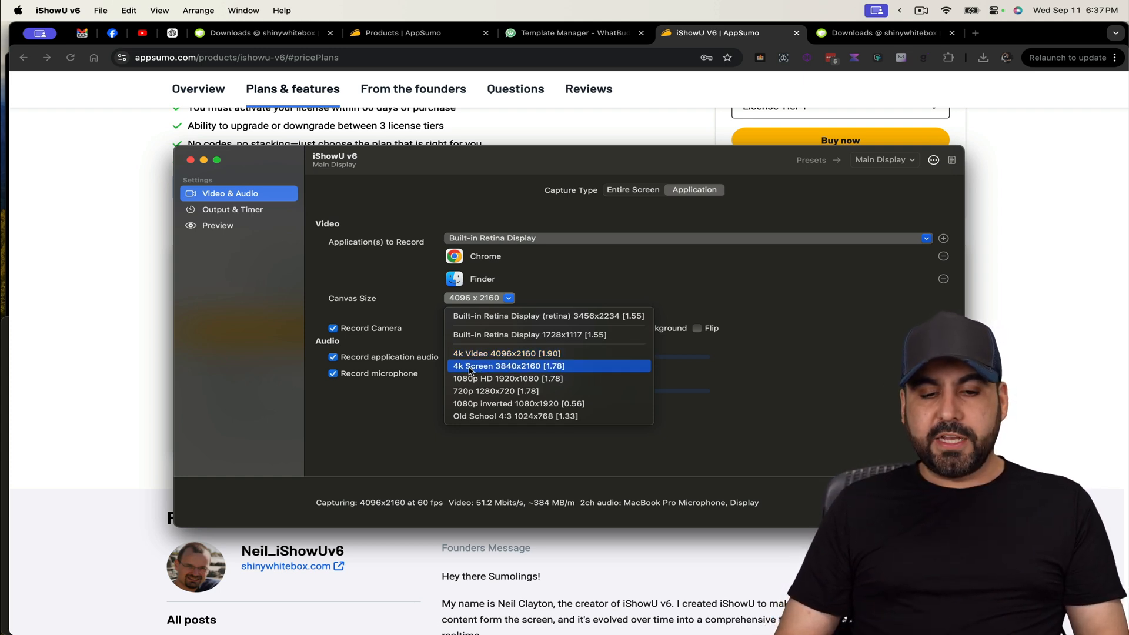
mouse_move(618, 384)
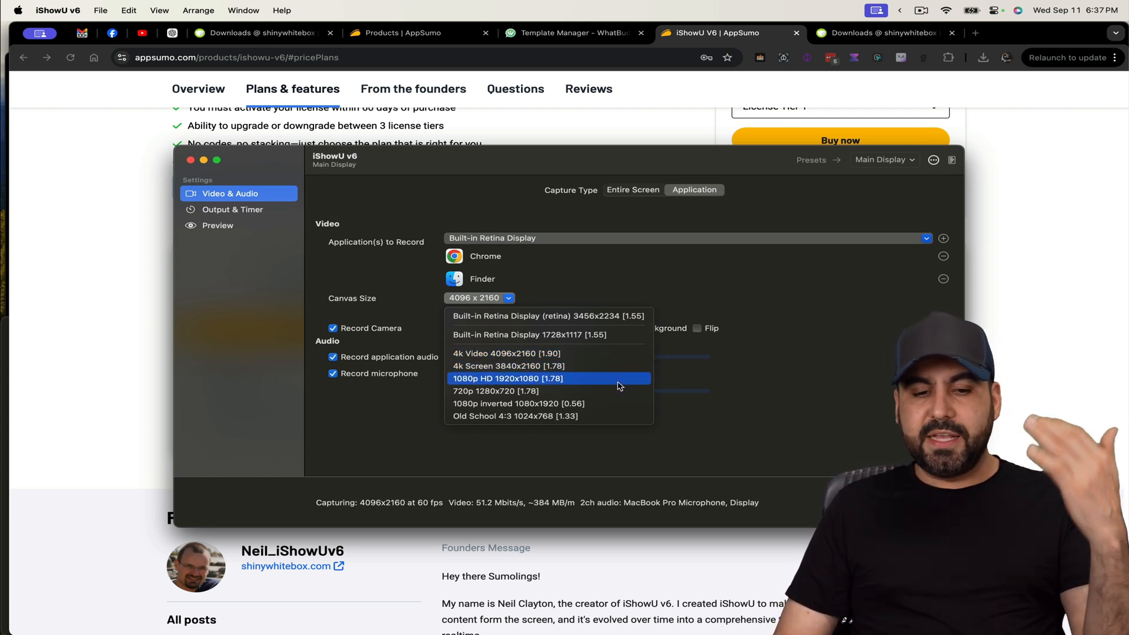
mouse_move(565, 403)
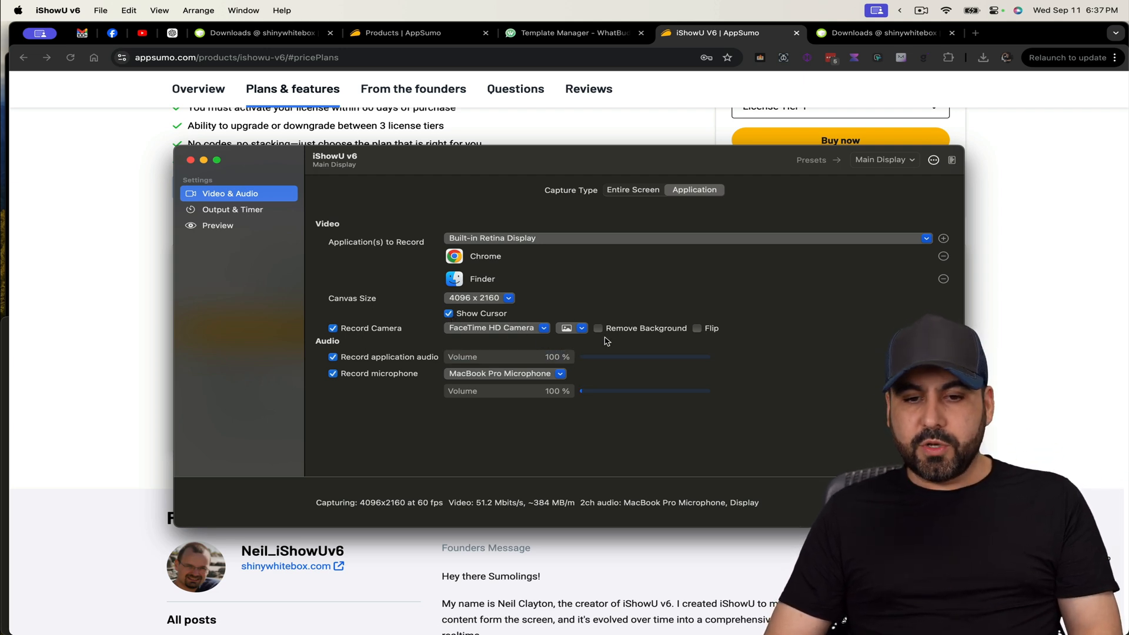
- Enable Remove Background for the camera and review the application and microphone volume levels
left_click(582, 329)
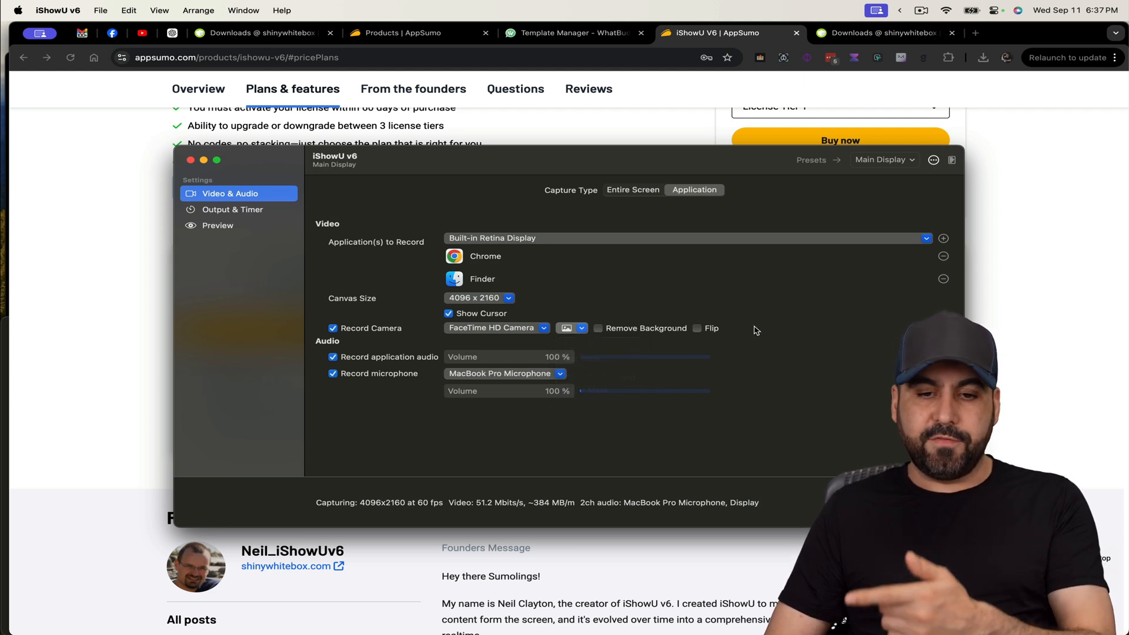
left_click(598, 328)
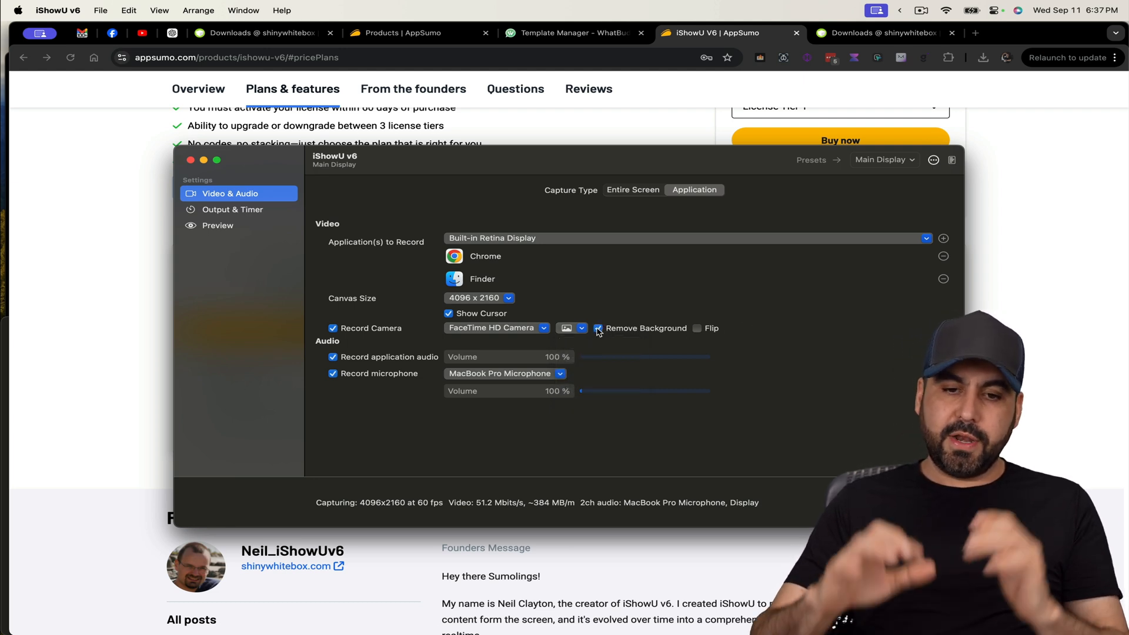
mouse_move(598, 328)
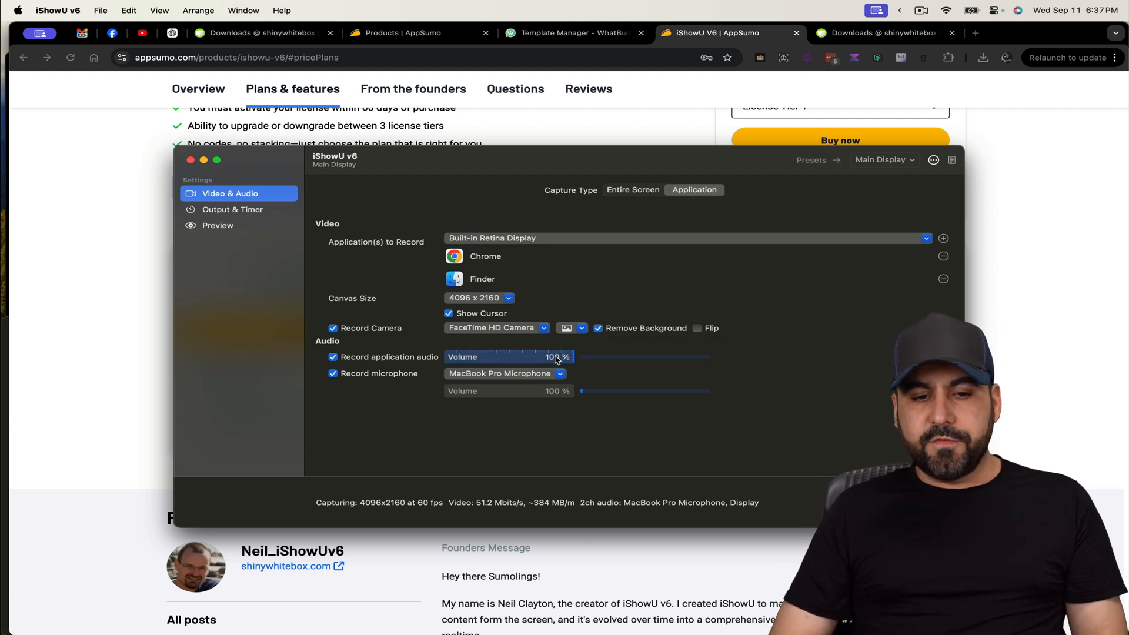
left_click(560, 374)
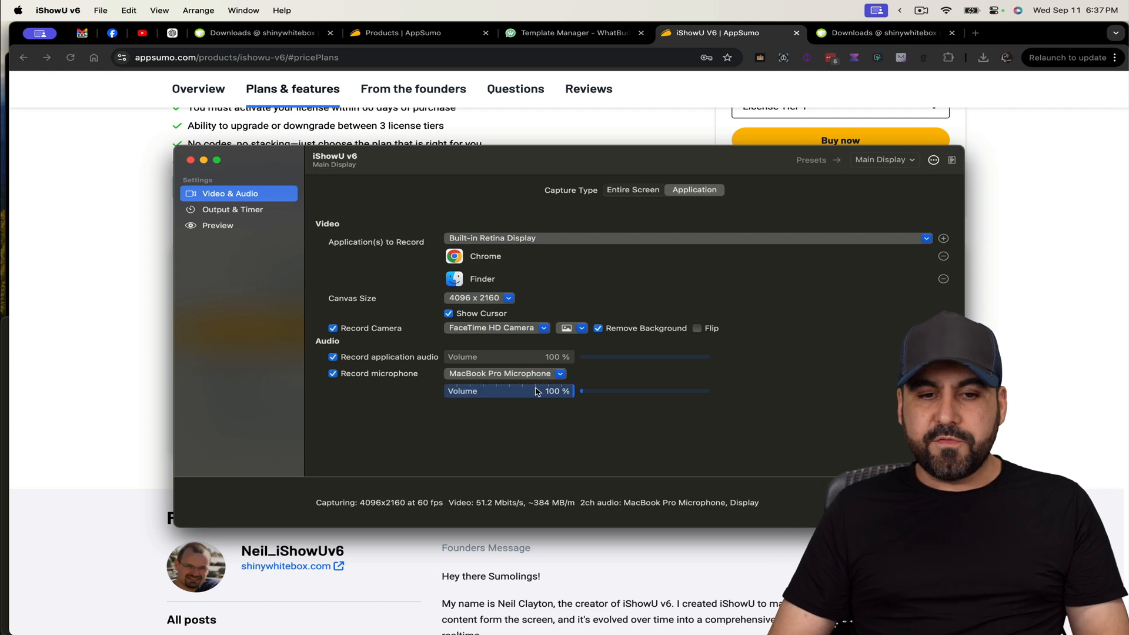
left_click(233, 210)
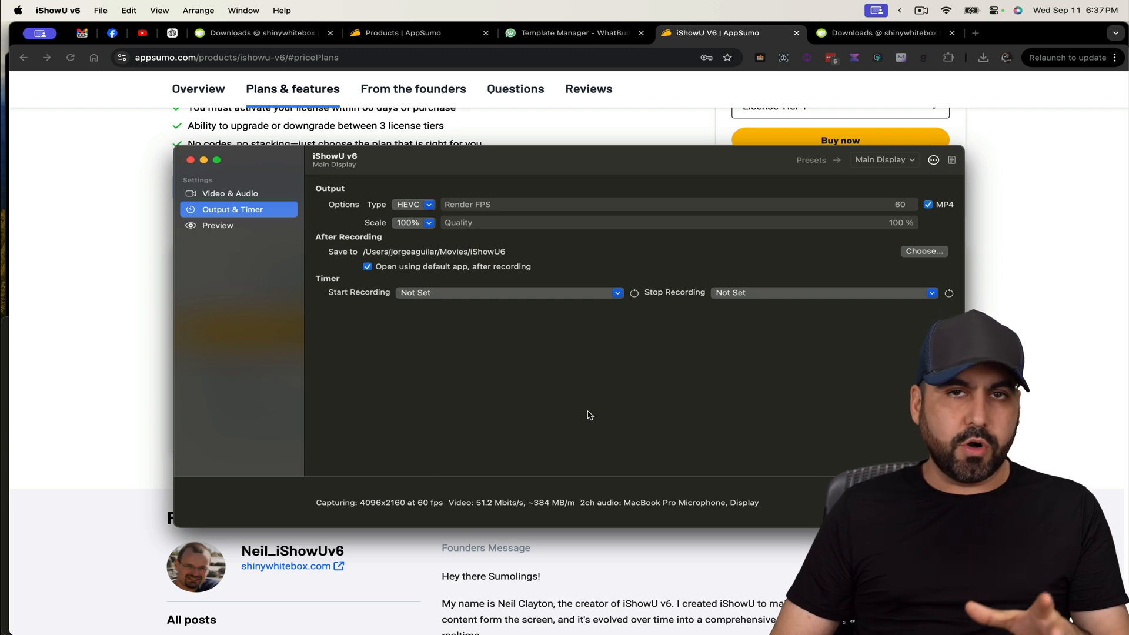
- Try H.264 as the output video type, then return the format to HEVC at 60 fps
left_click(413, 205)
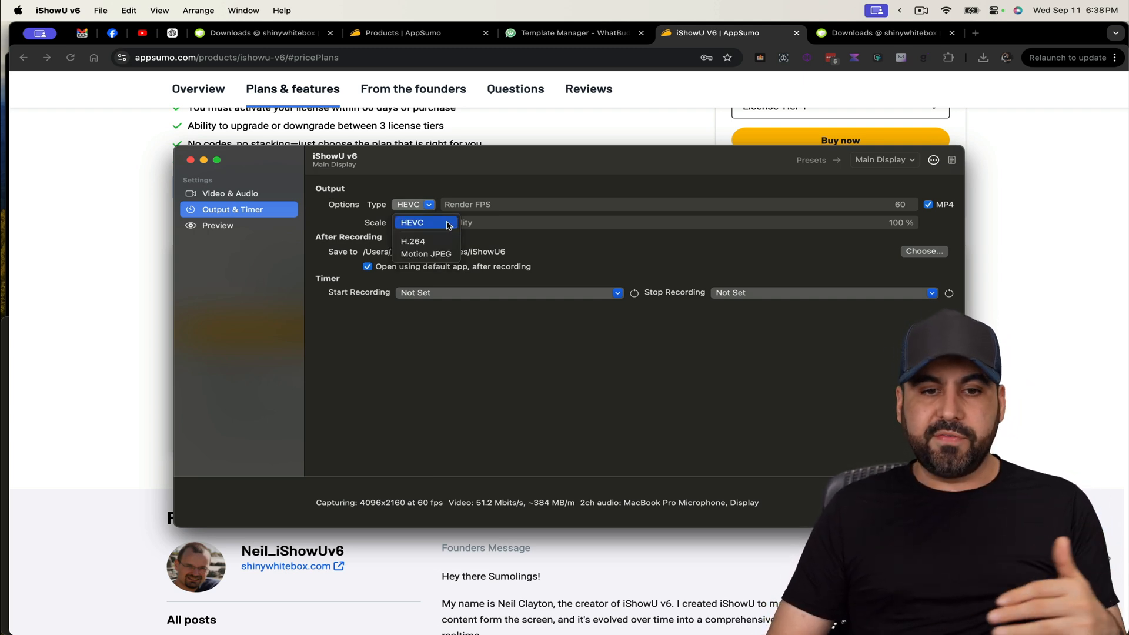
mouse_move(431, 241)
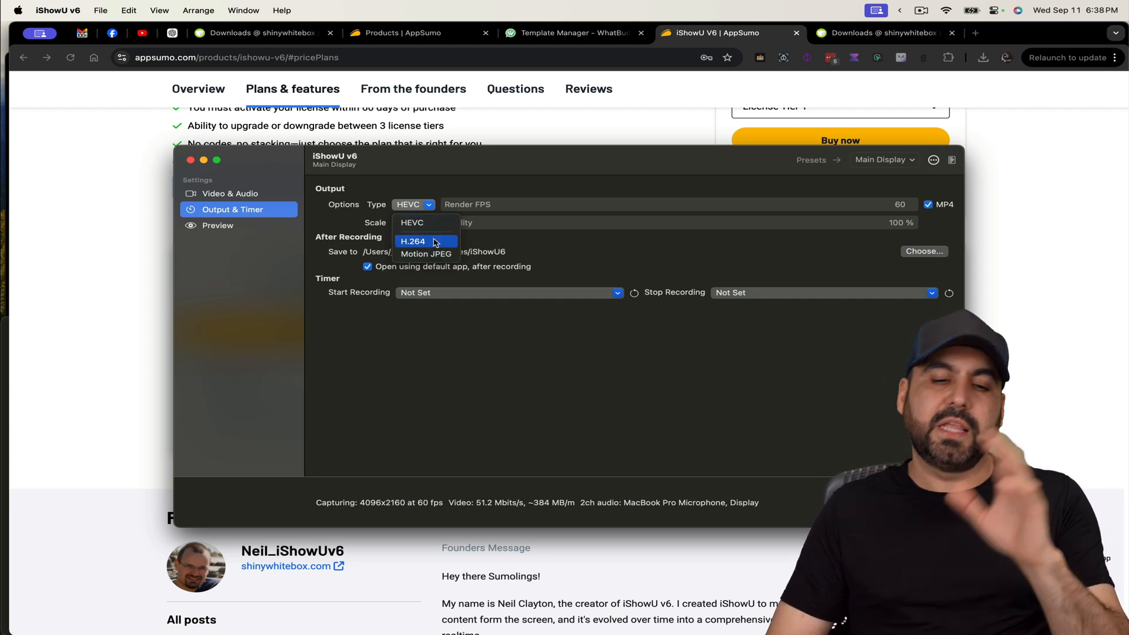
left_click(413, 241)
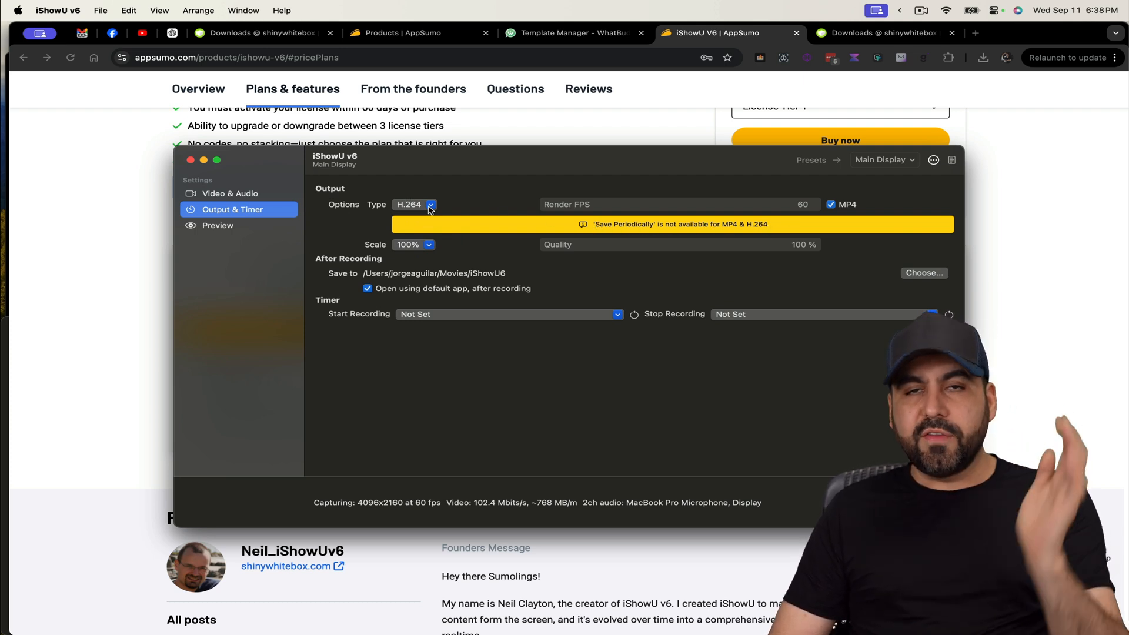
left_click(431, 205)
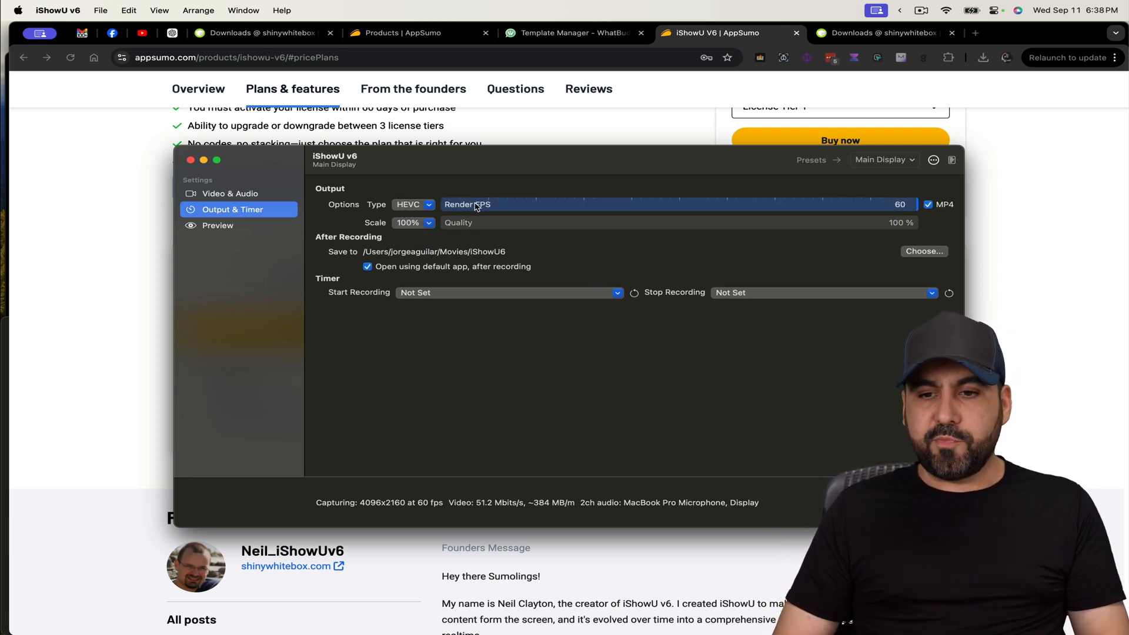
left_click_drag(900, 204, 733, 204)
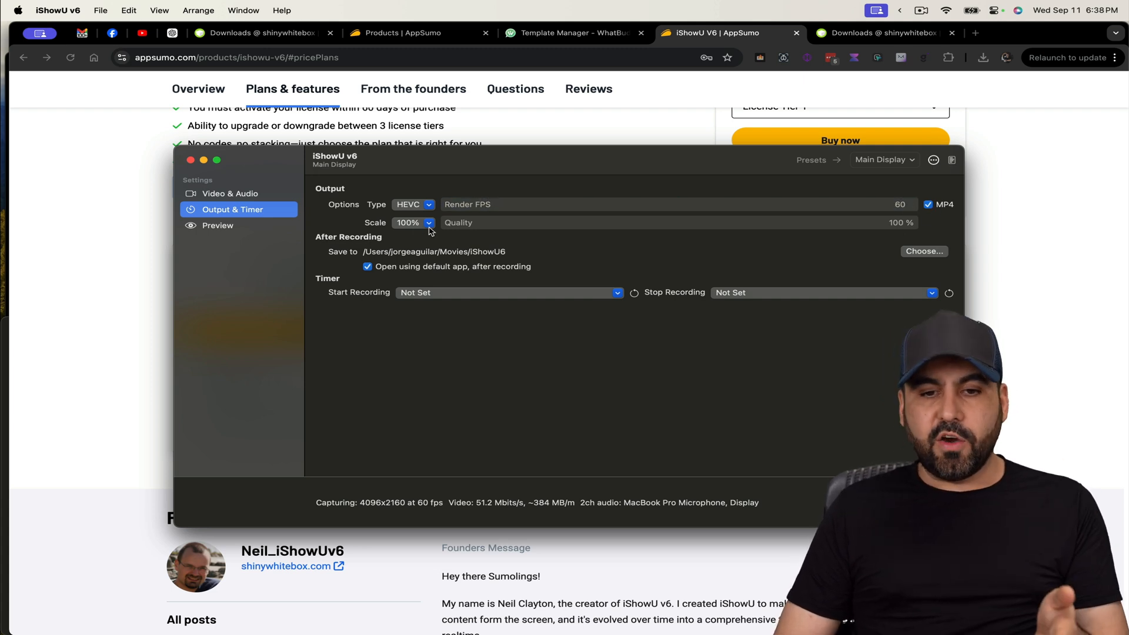
left_click_drag(897, 222, 796, 223)
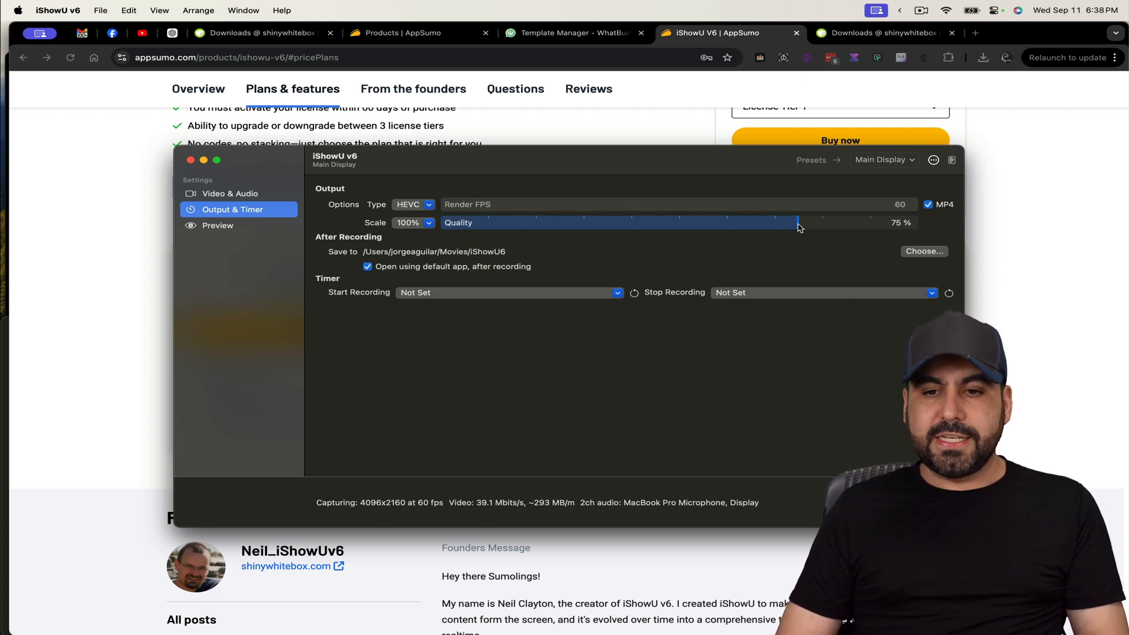
left_click_drag(796, 222, 943, 222)
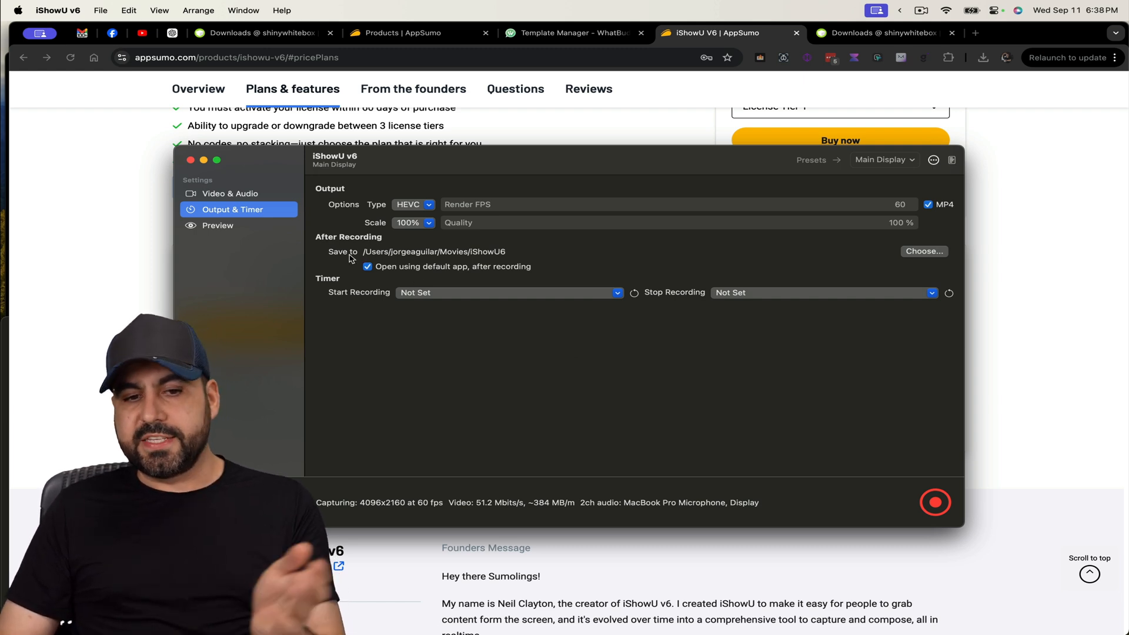
mouse_move(816, 250)
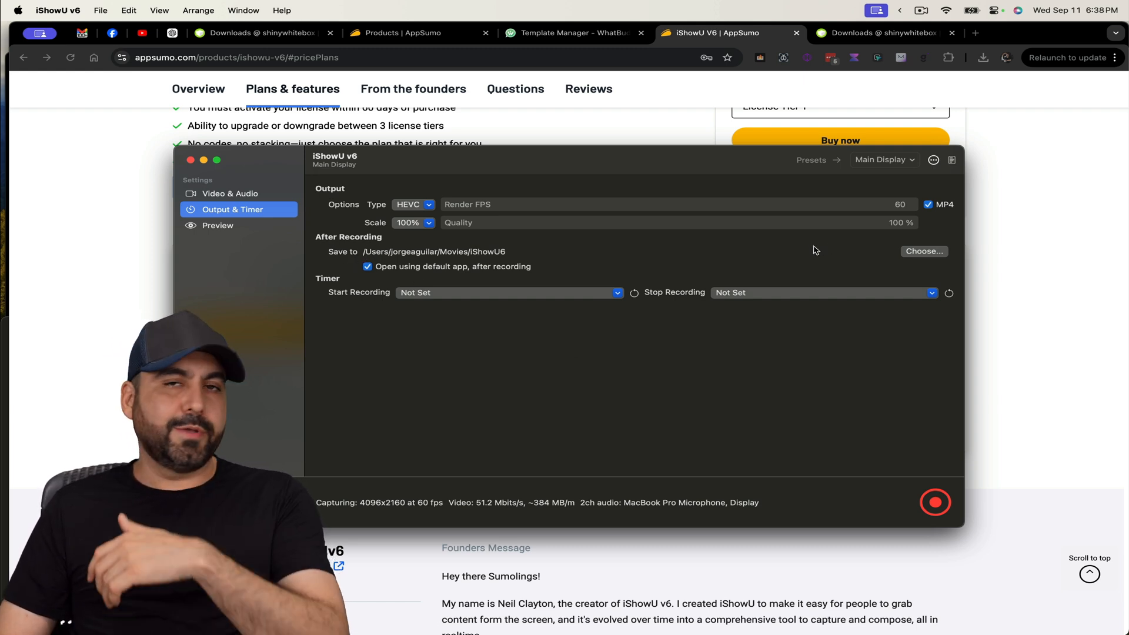
mouse_move(632, 247)
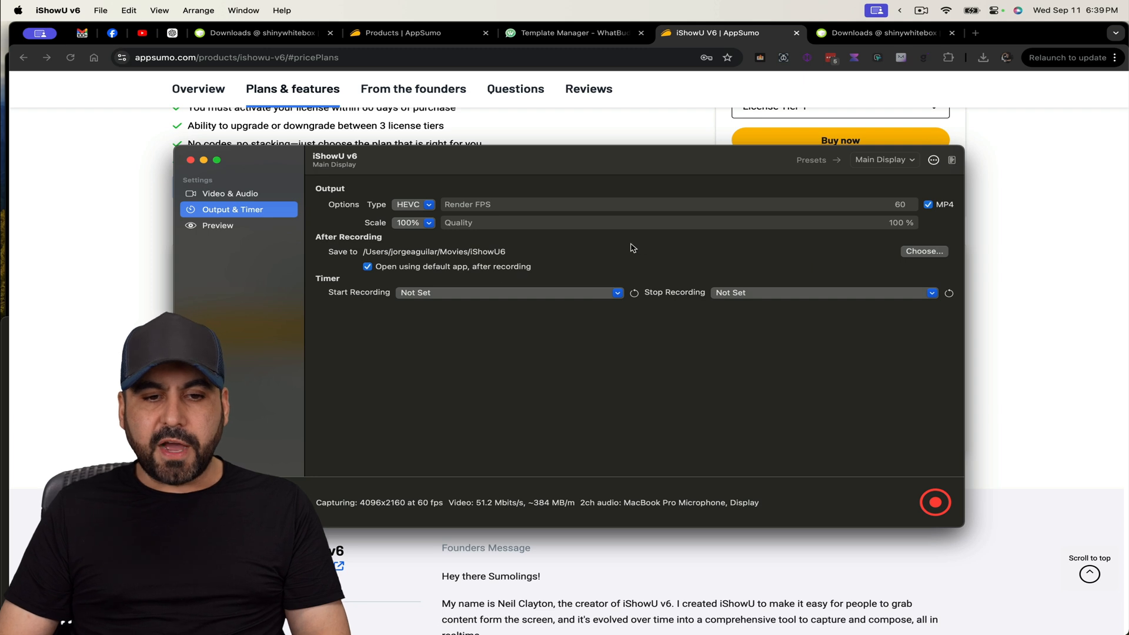
mouse_move(508, 298)
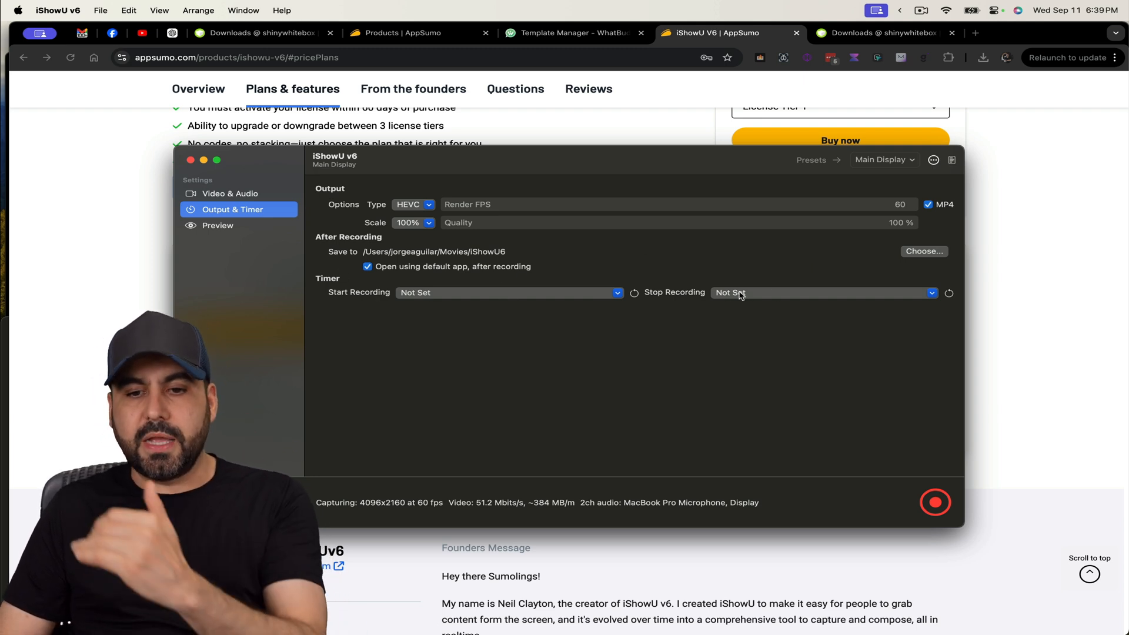
left_click(616, 293)
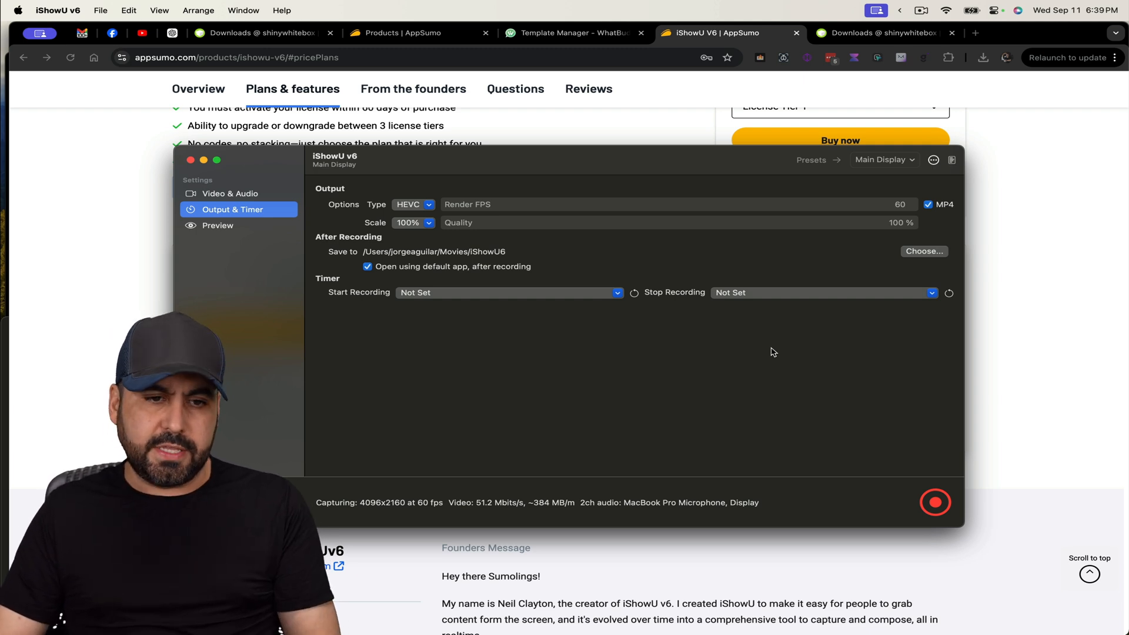
- Show the live Preview of the AppSumo capture with camera overlay, briefly checking Video & Audio
left_click(218, 224)
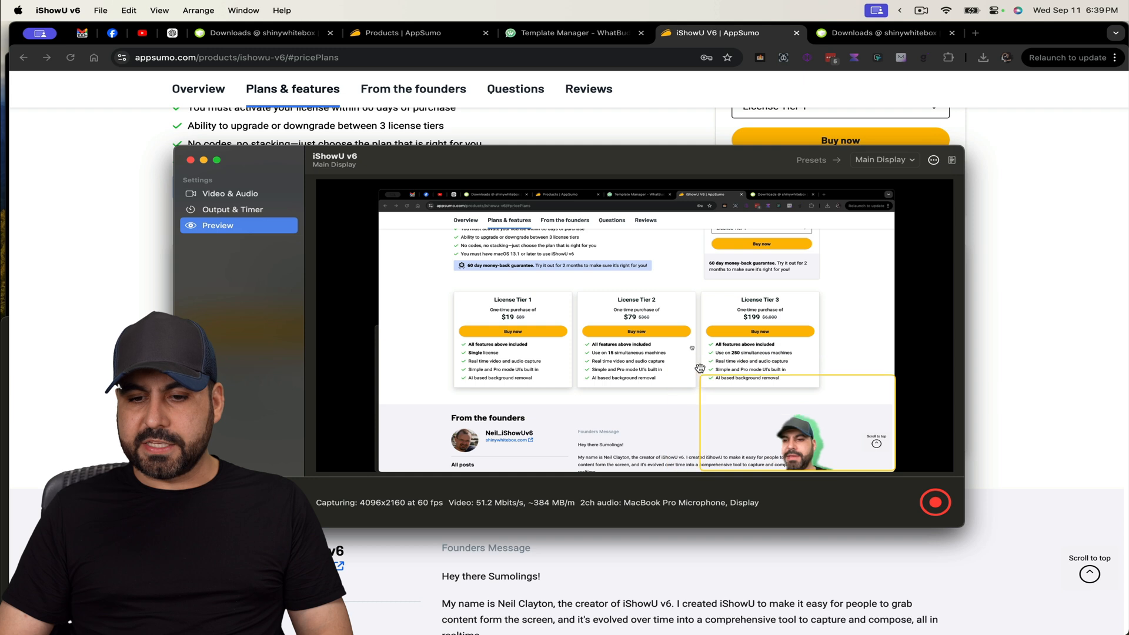
left_click(229, 193)
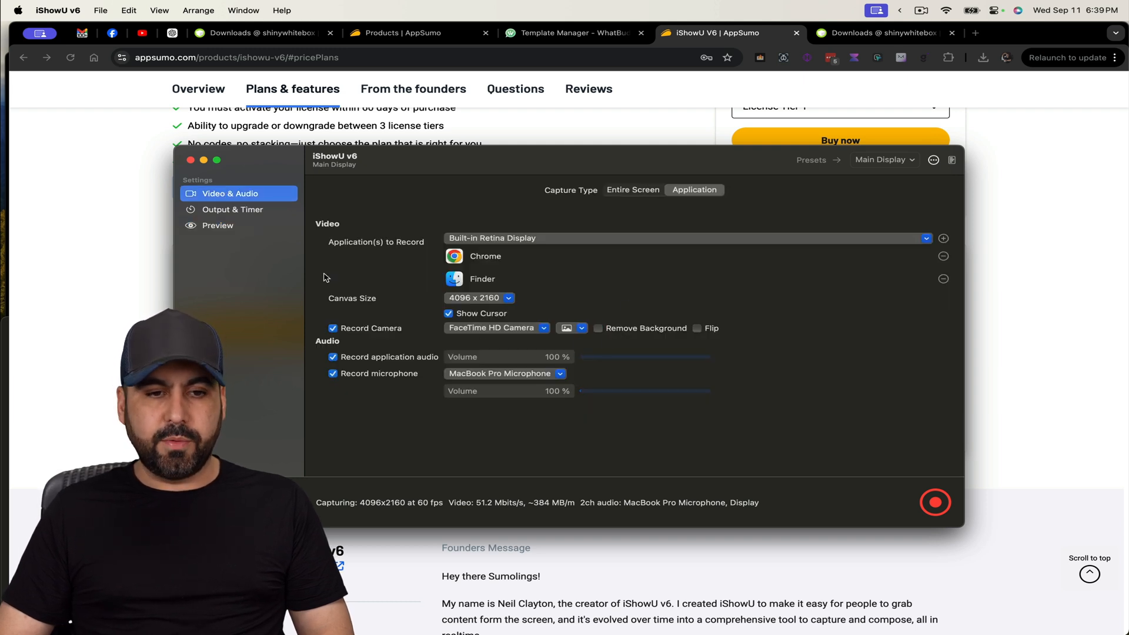
left_click(217, 225)
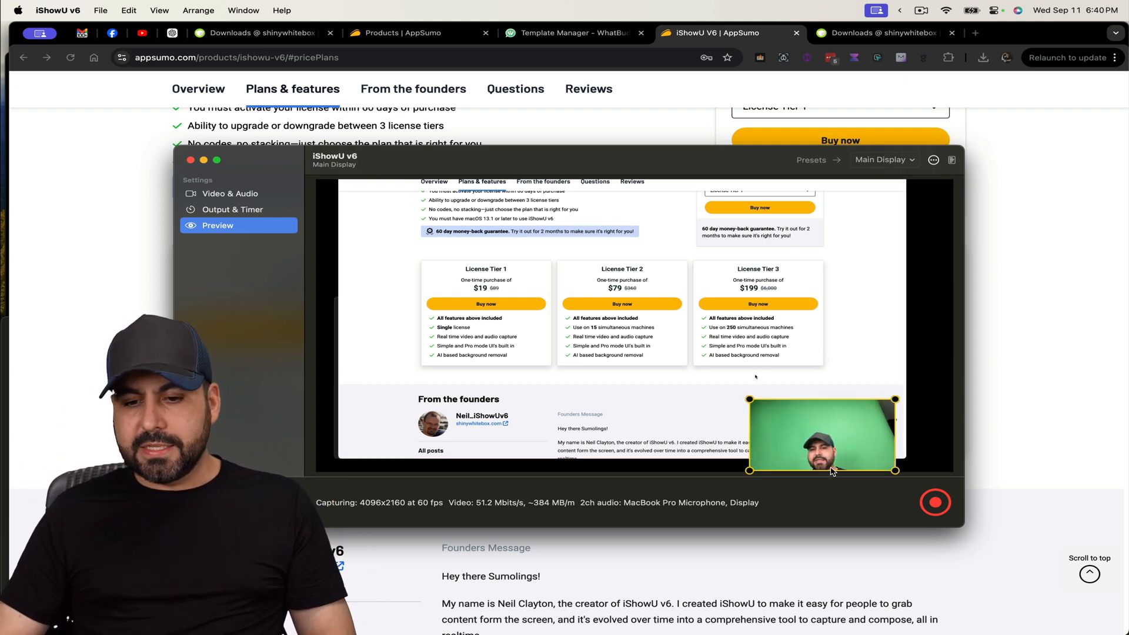
- Shrink the camera overlay and settle it into the bottom-right corner of the preview
left_click_drag(823, 434, 823, 391)
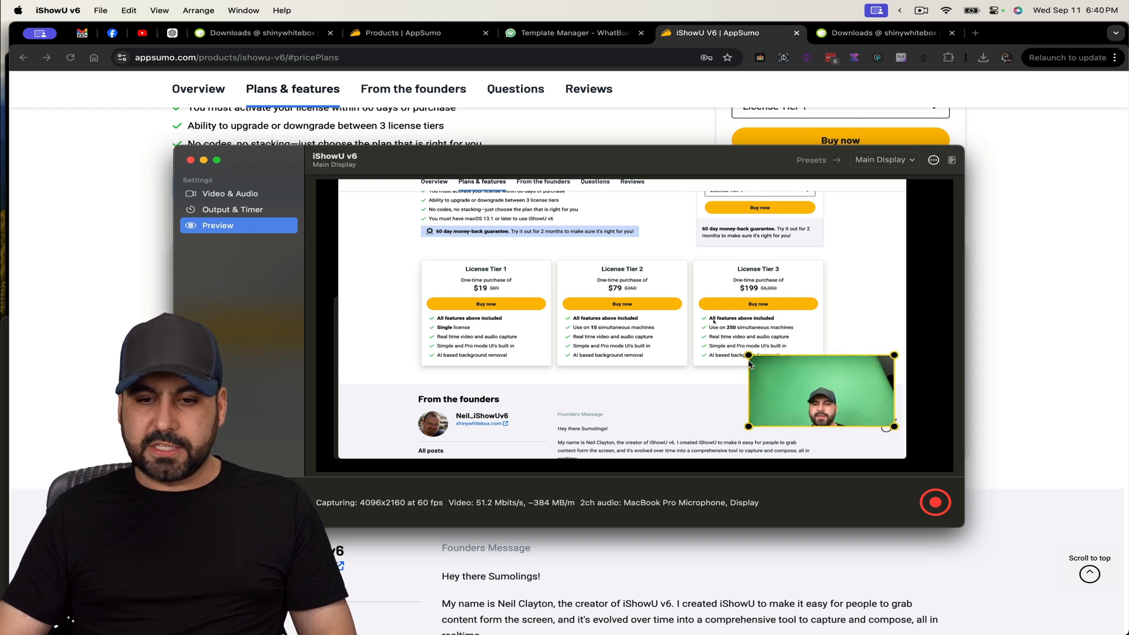
left_click_drag(821, 390, 857, 442)
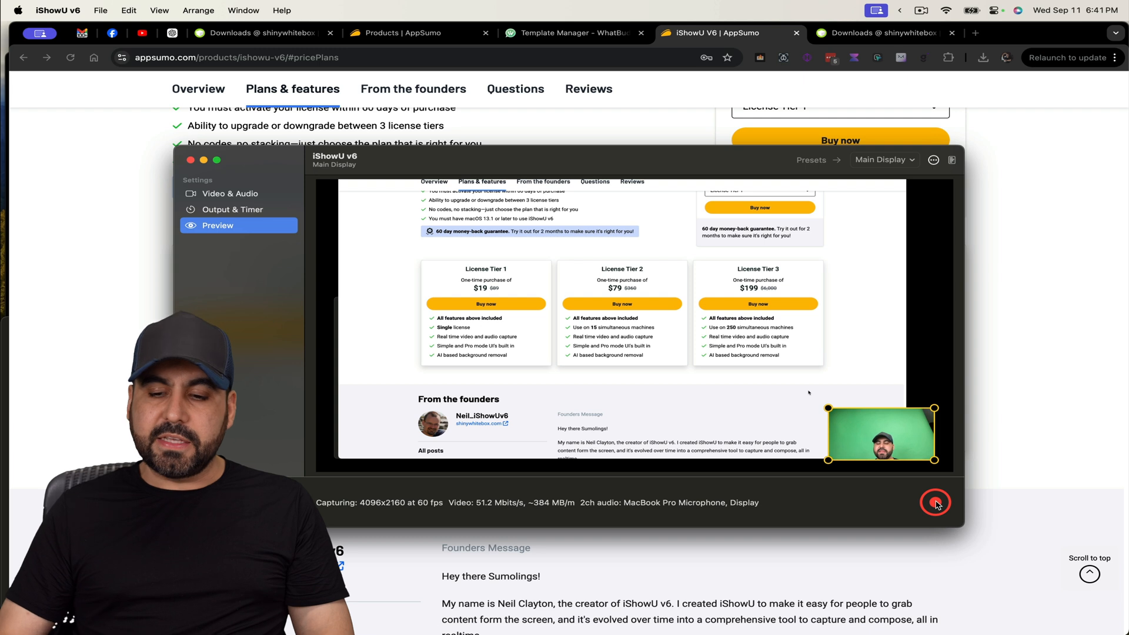
- Record a short test clip and play back Recording 2.mp4 in QuickTime Player
left_click(934, 503)
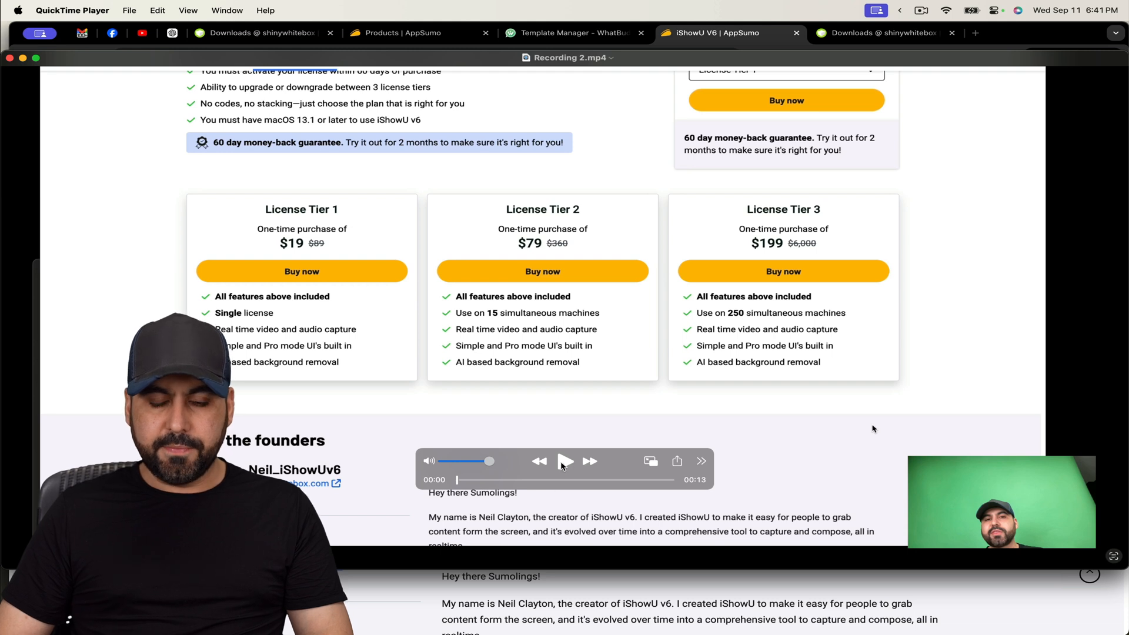
left_click(564, 461)
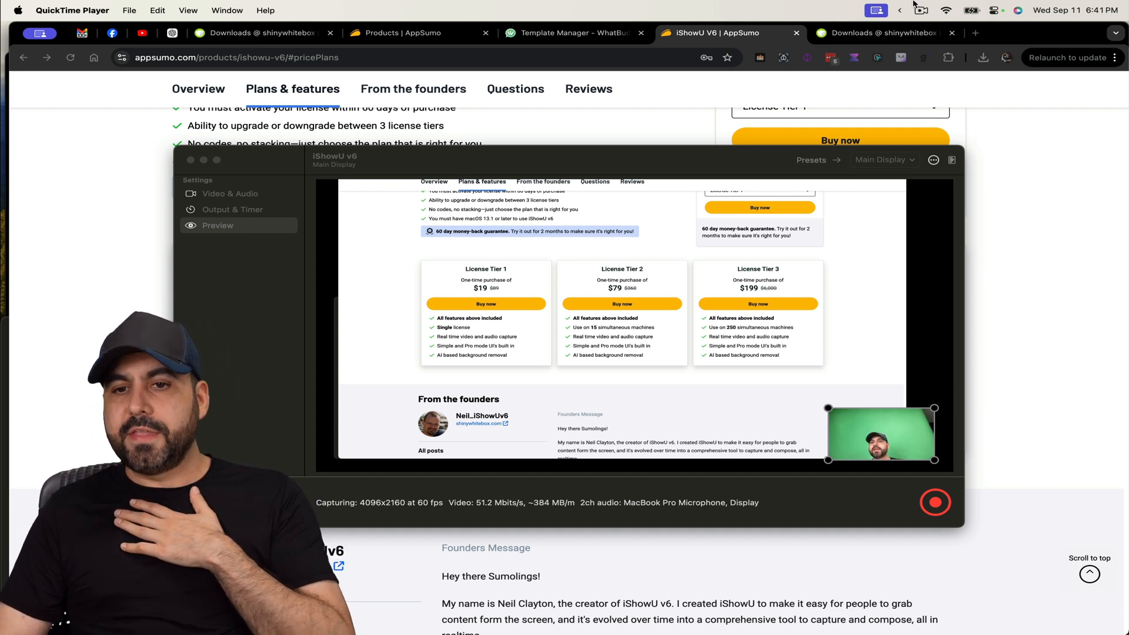
- From the menu-bar icon, bring up Settings and view the General, Shortcuts and Software Update panes
left_click(822, 10)
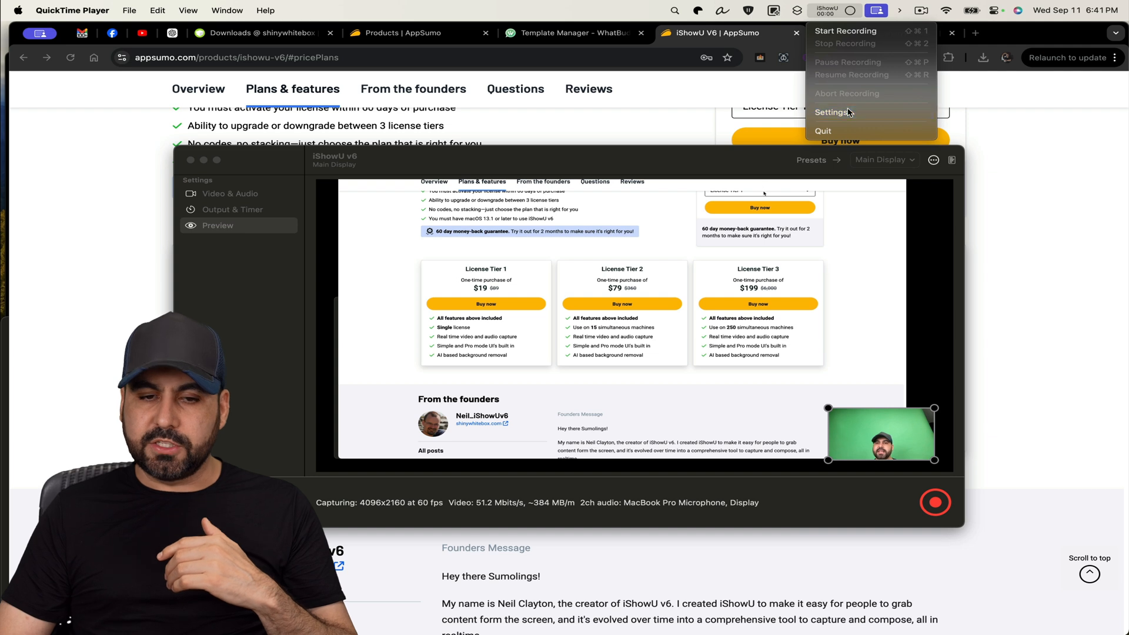
left_click(830, 112)
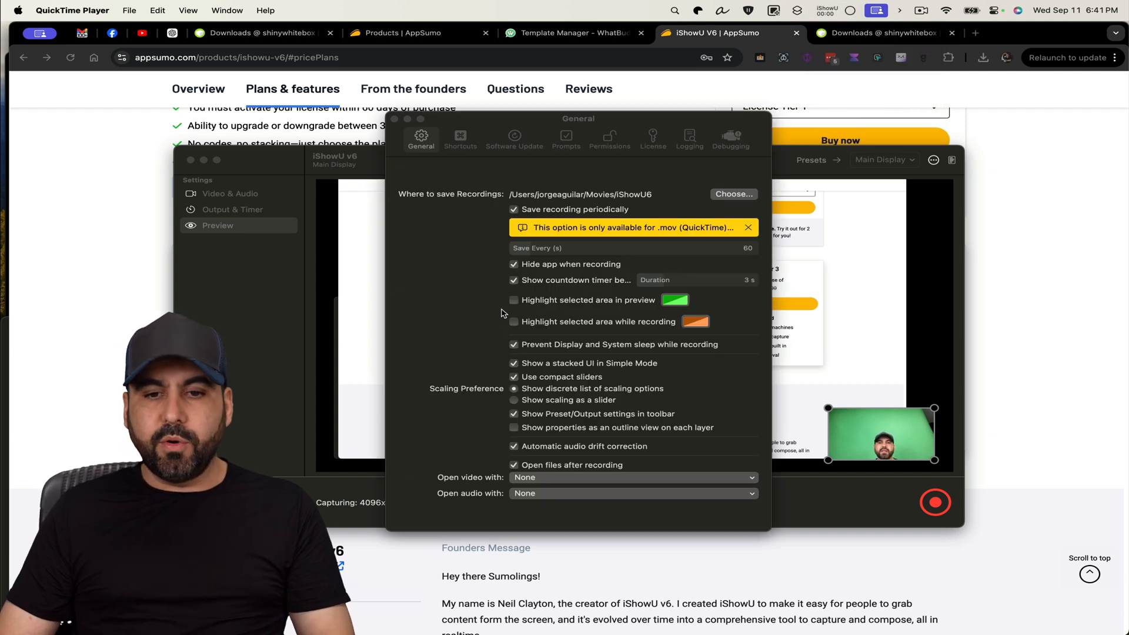
mouse_move(497, 367)
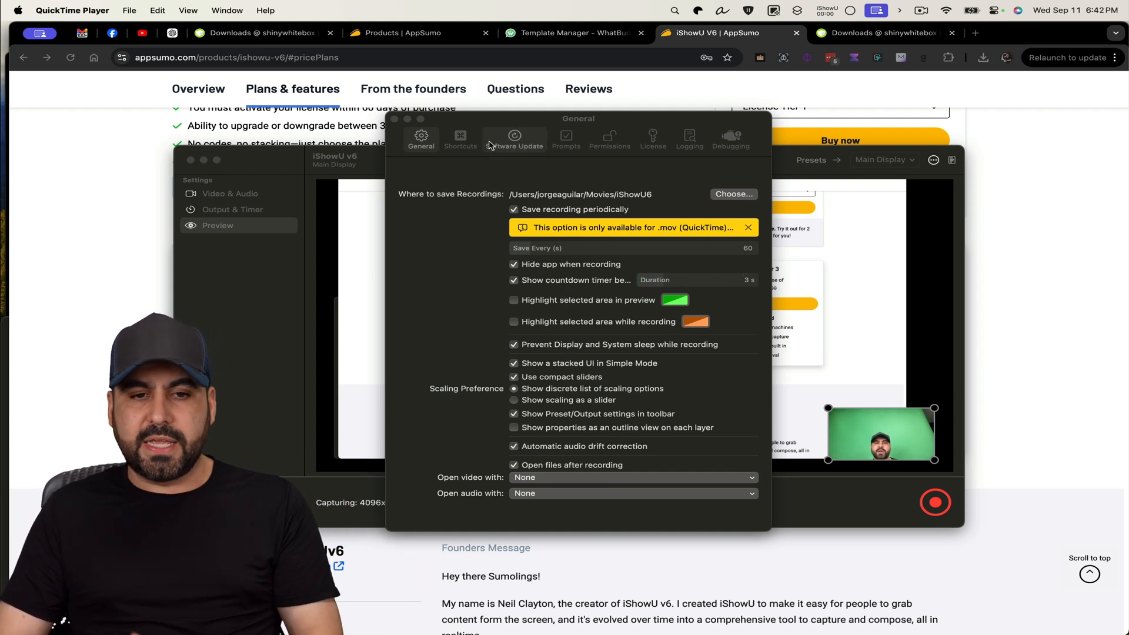
left_click(460, 139)
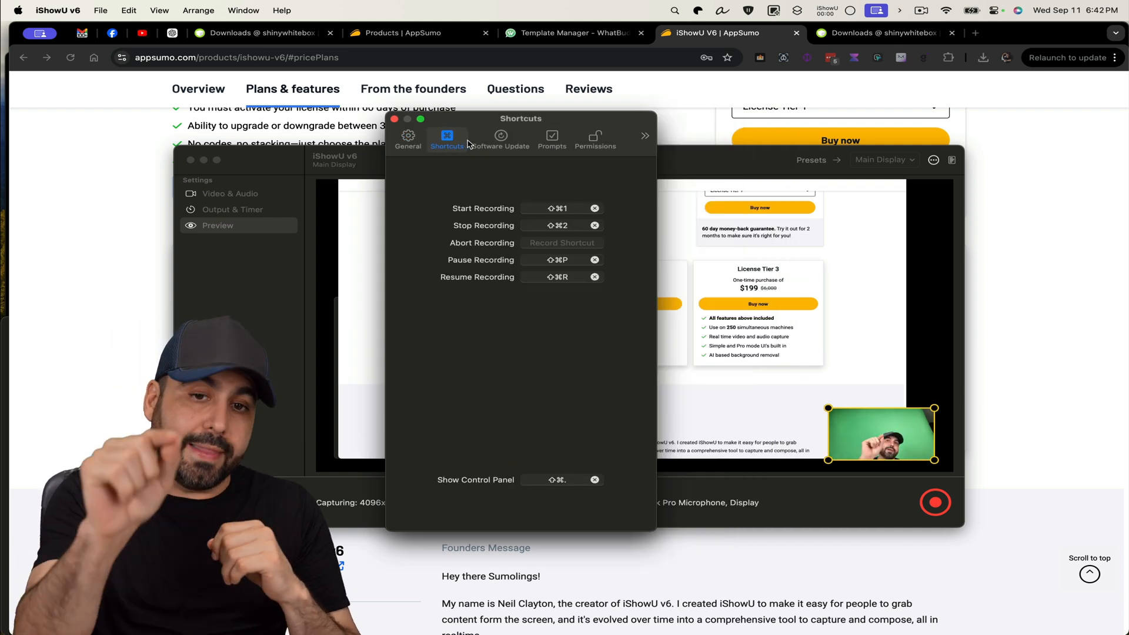
left_click(501, 135)
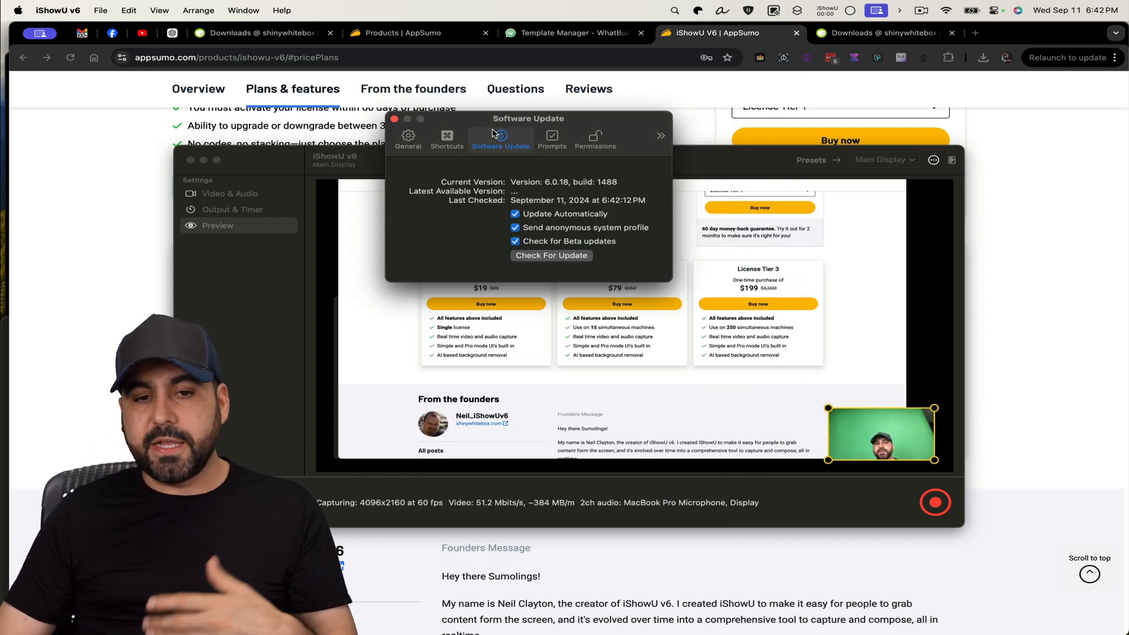
- Review the Prompts and Permissions panes, return to General and close the settings window
left_click(553, 139)
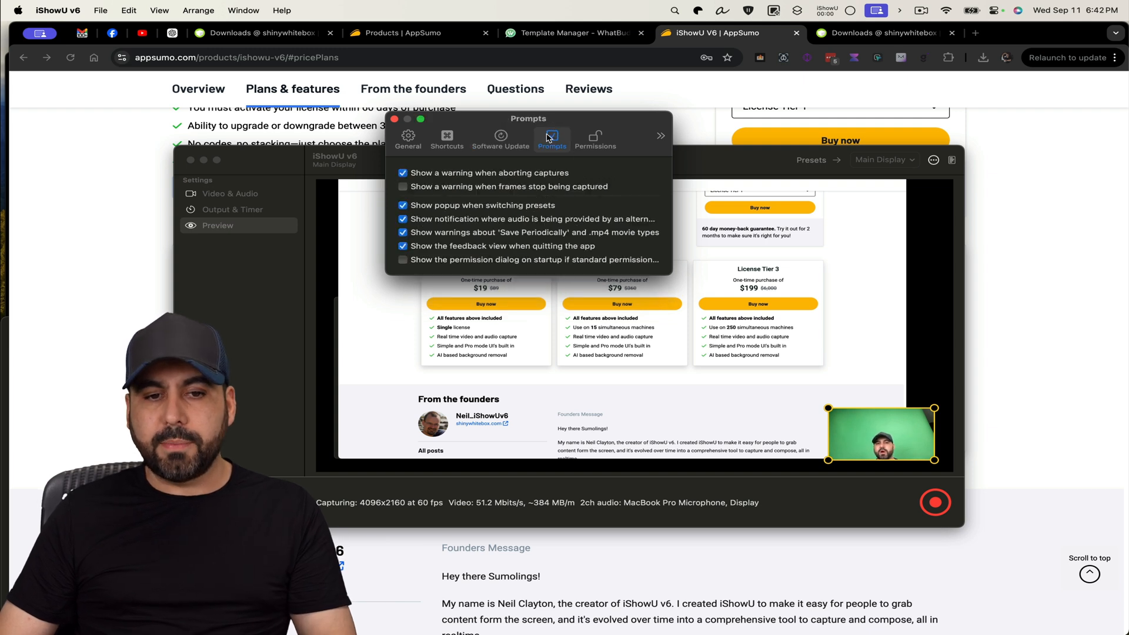
left_click(595, 139)
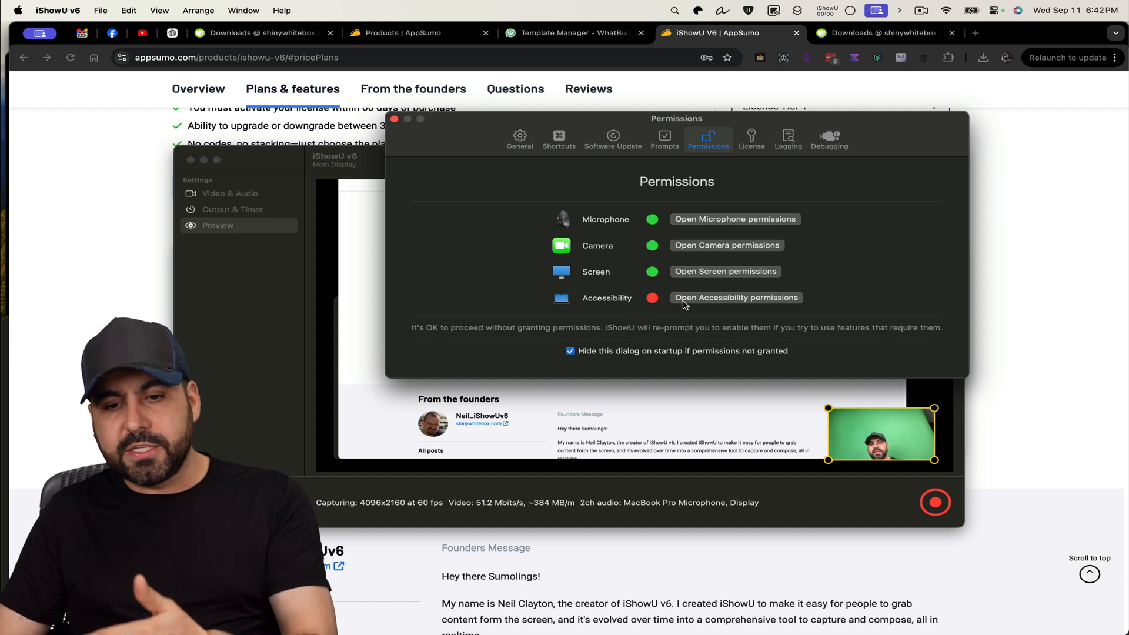
left_click(520, 137)
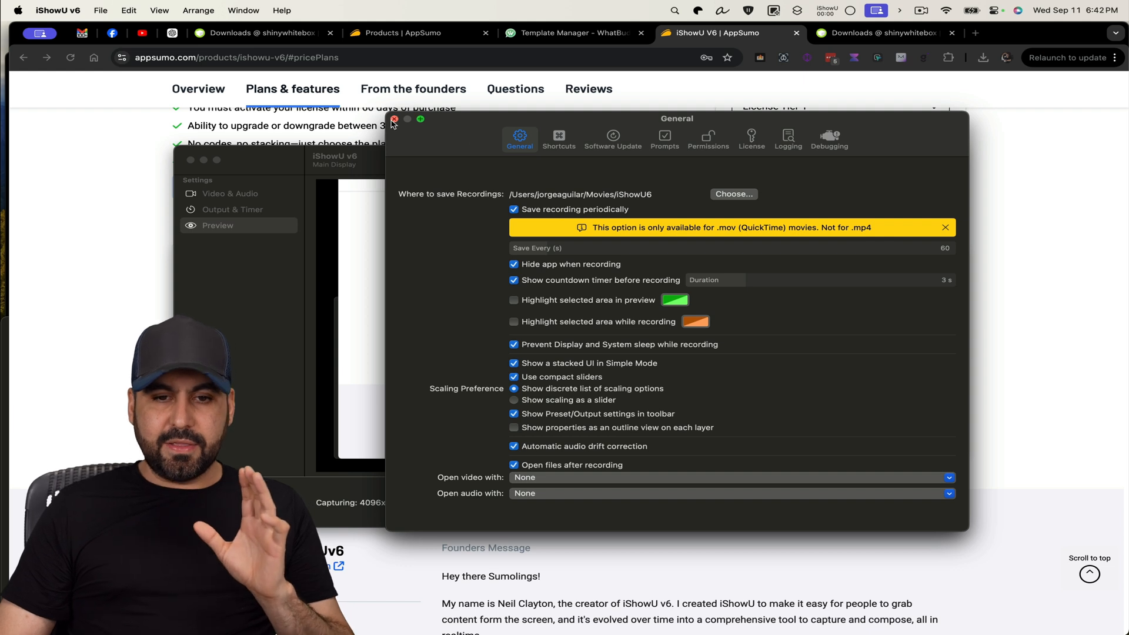
left_click(394, 119)
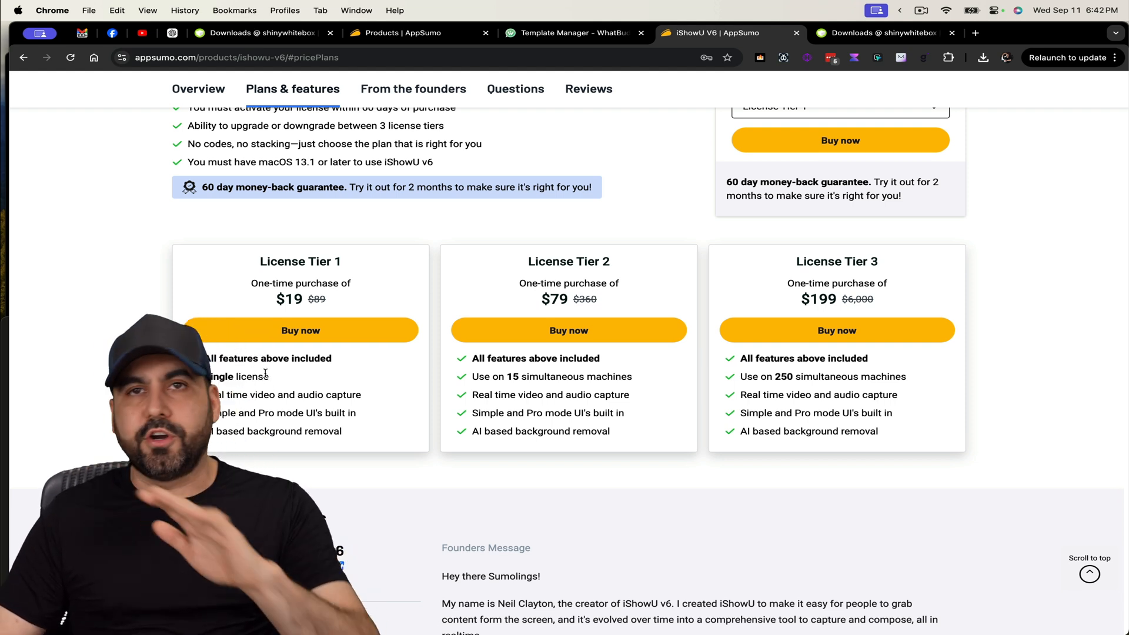
left_click(885, 33)
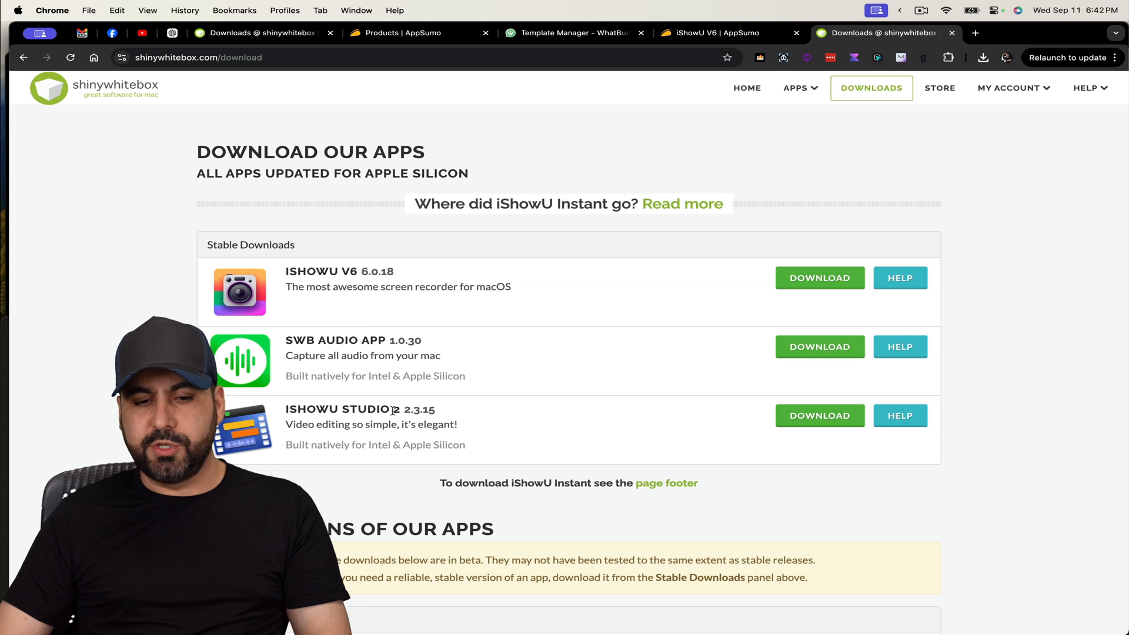
left_click(795, 89)
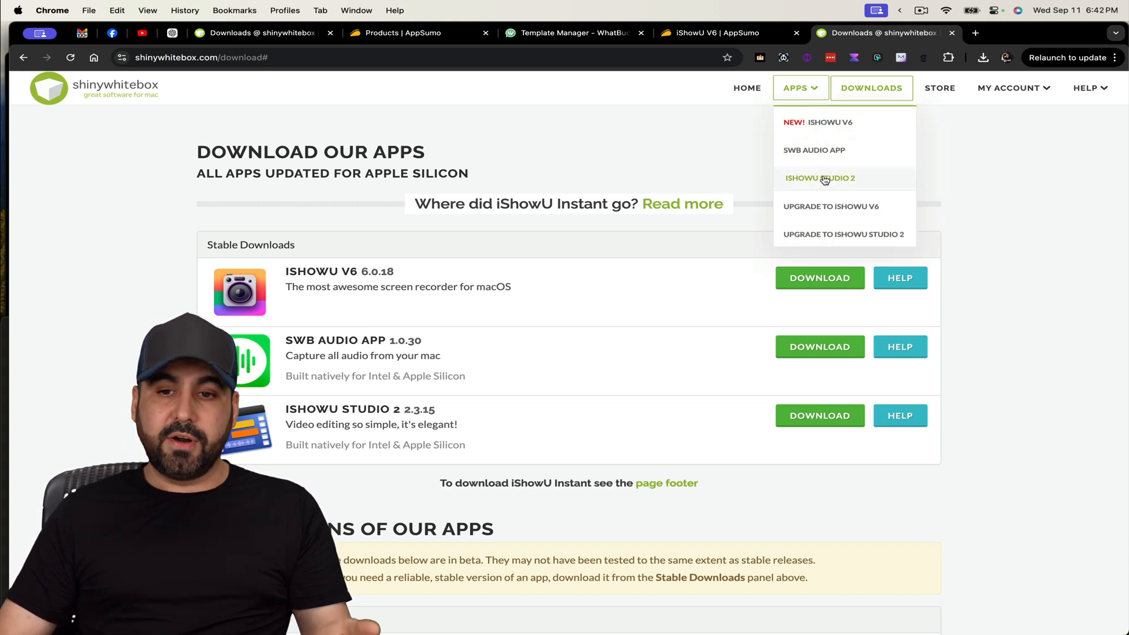
left_click(820, 178)
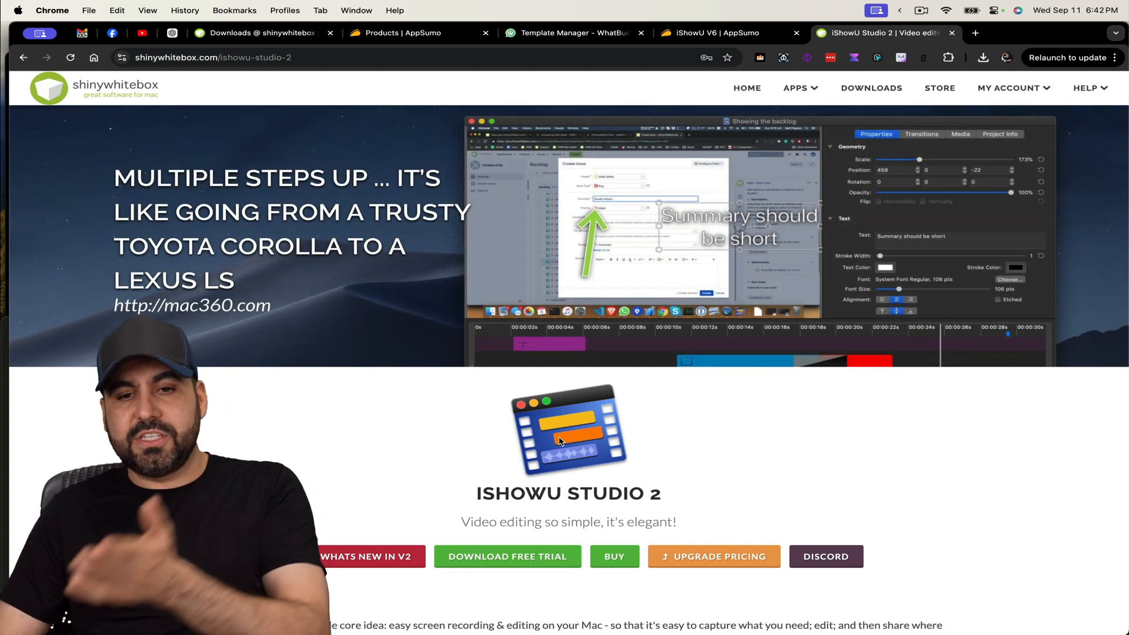
left_click(713, 33)
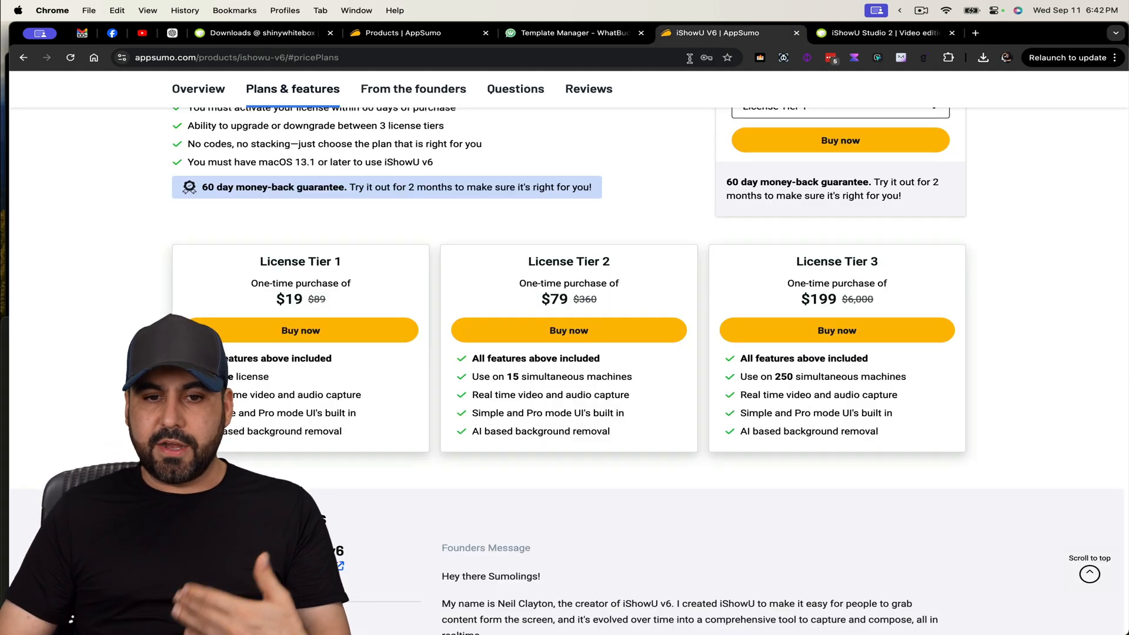